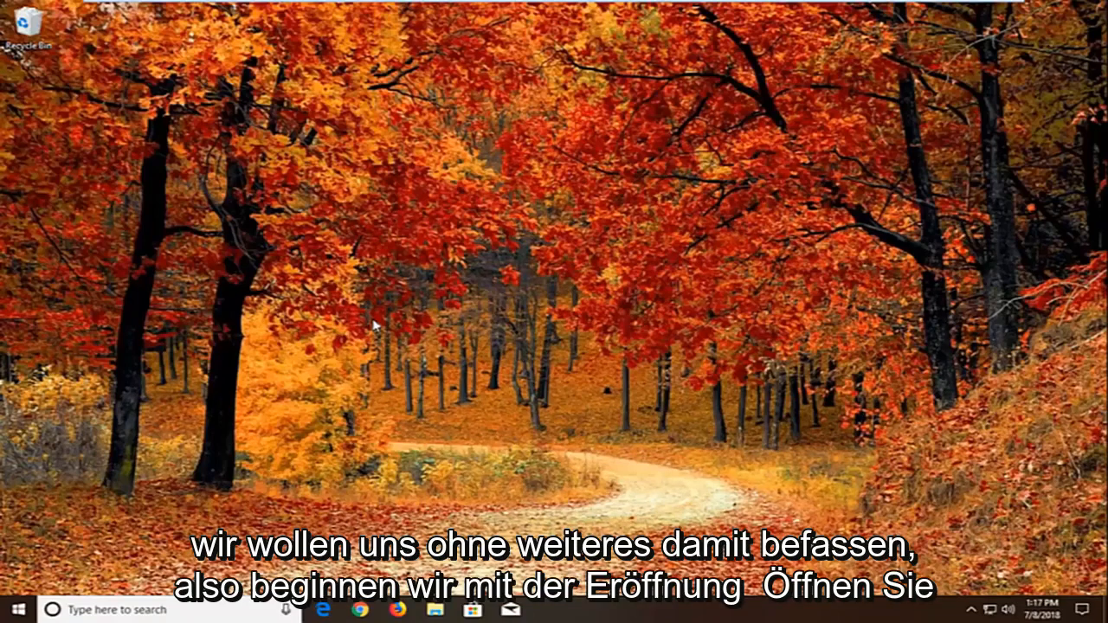
Start searching for the Services console from the Start menu.
{"action": "left_click", "coordinate": [12, 612]}
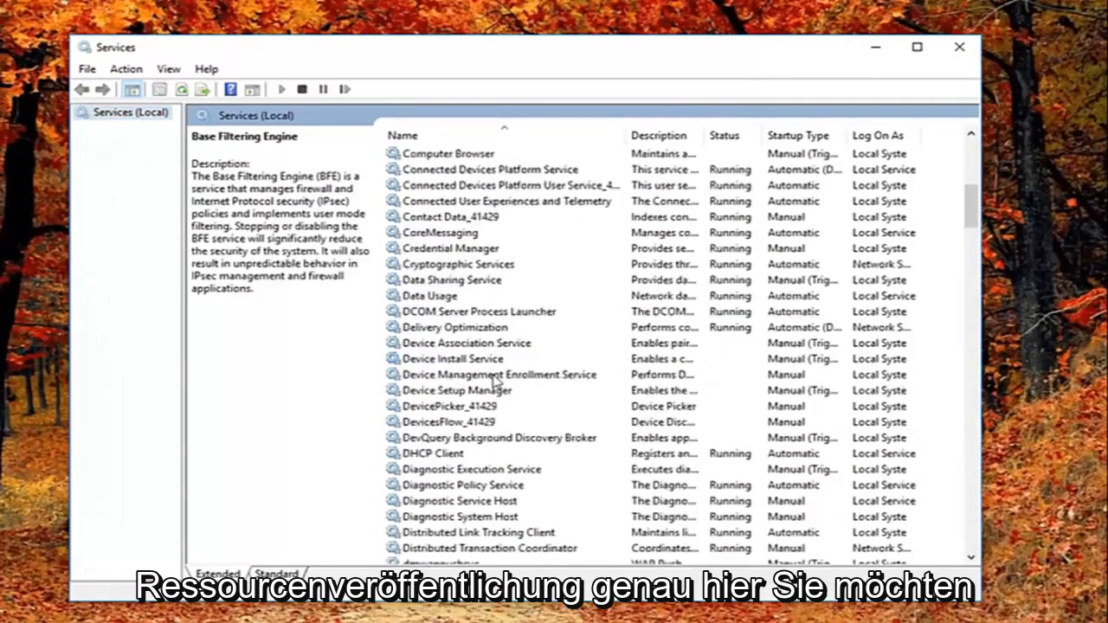
Set Function Discovery Resource Publication's startup type to Automatic (Delayed Start) and save.
{"action": "scroll", "scroll_direction": "down", "scroll_amount": 3}
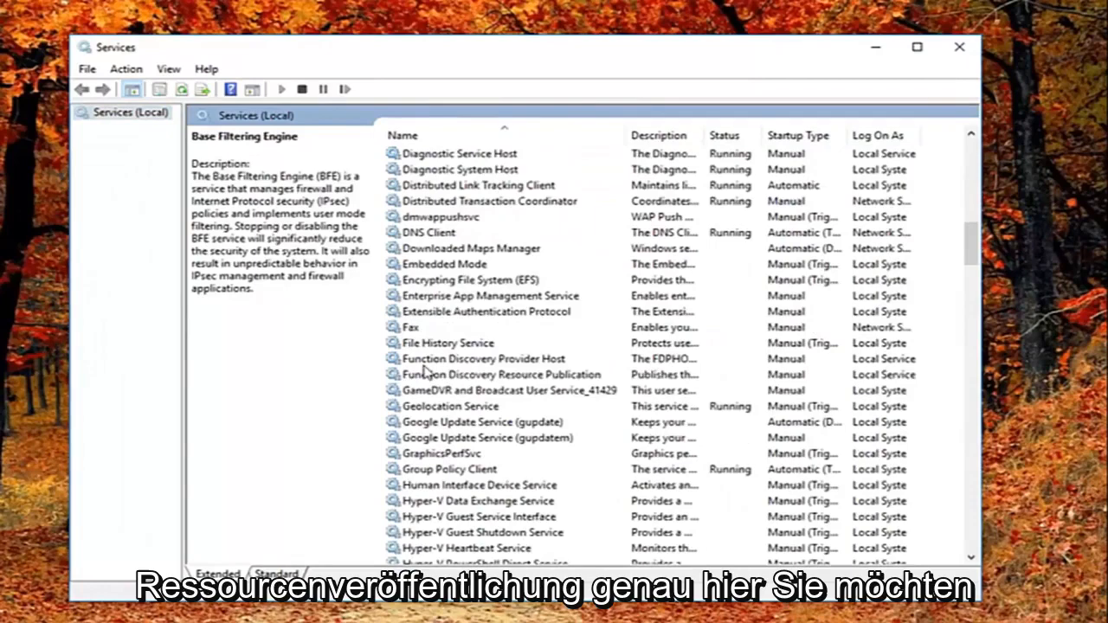
{"action": "left_click", "coordinate": [506, 374]}
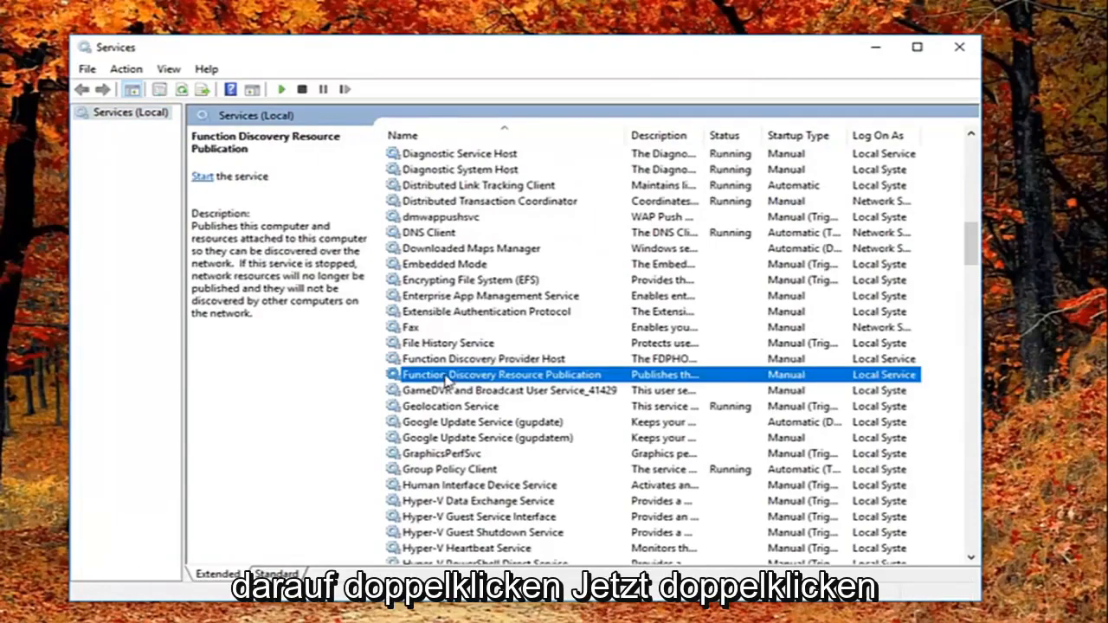
{"action": "double_click", "coordinate": [504, 374]}
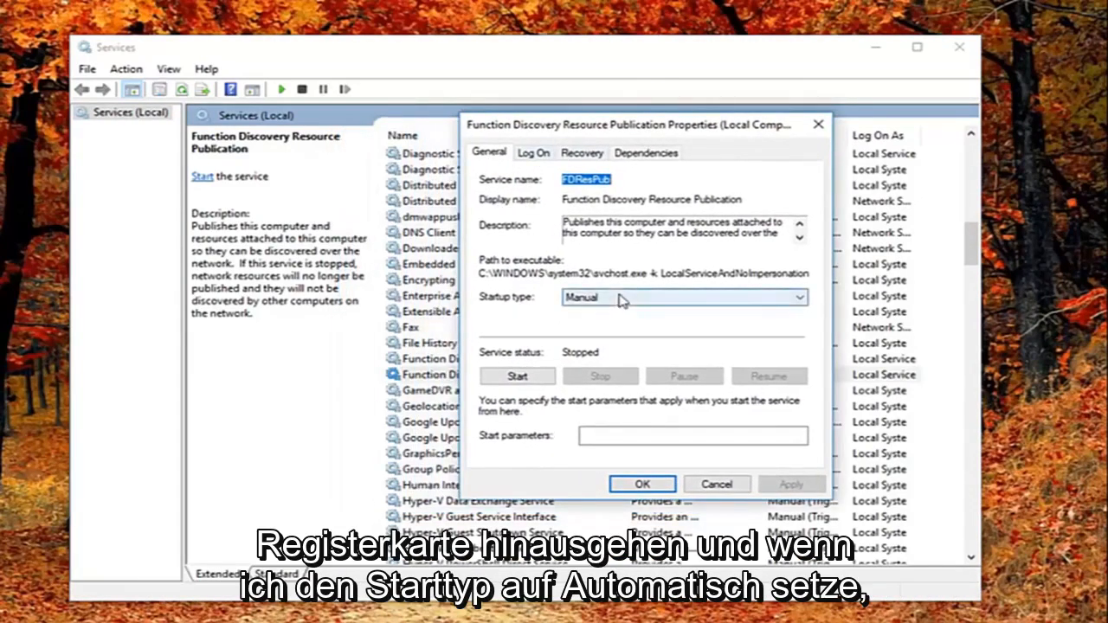
{"action": "left_click", "coordinate": [684, 297]}
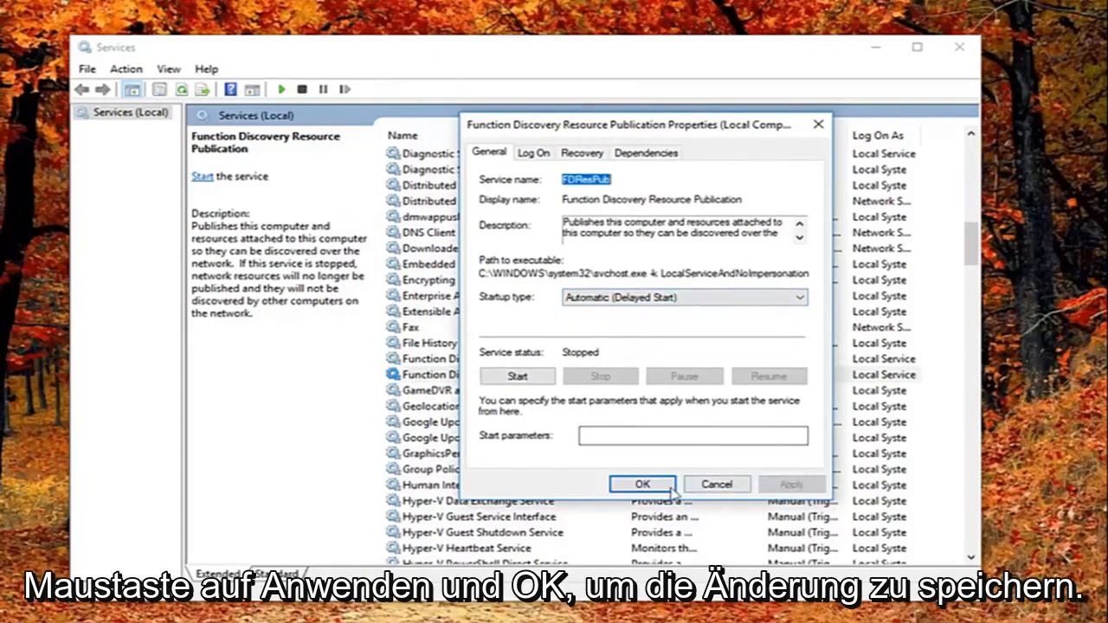
{"action": "left_click", "coordinate": [643, 484]}
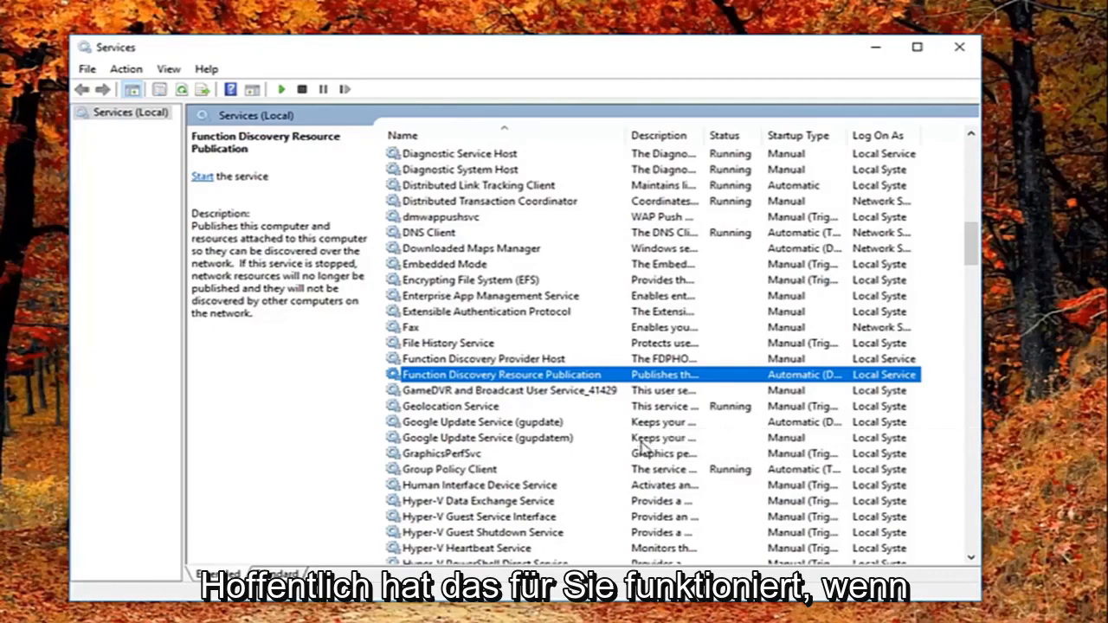
Close Services and open Windows Update settings via a 'windows update settings' search.
{"action": "left_click", "coordinate": [952, 48]}
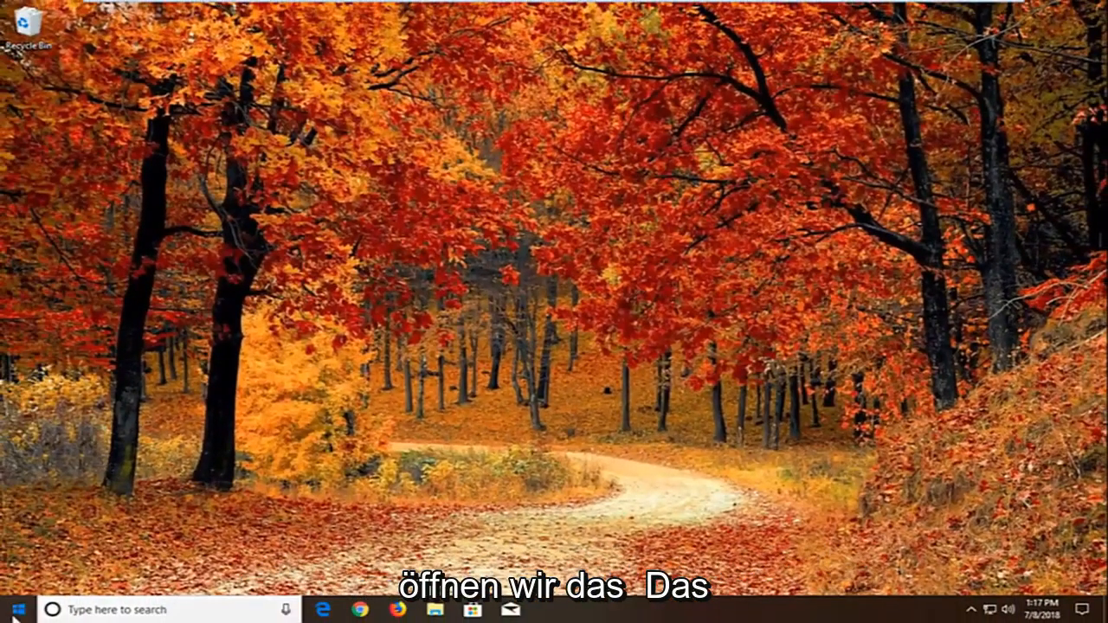
{"action": "left_click", "coordinate": [12, 607]}
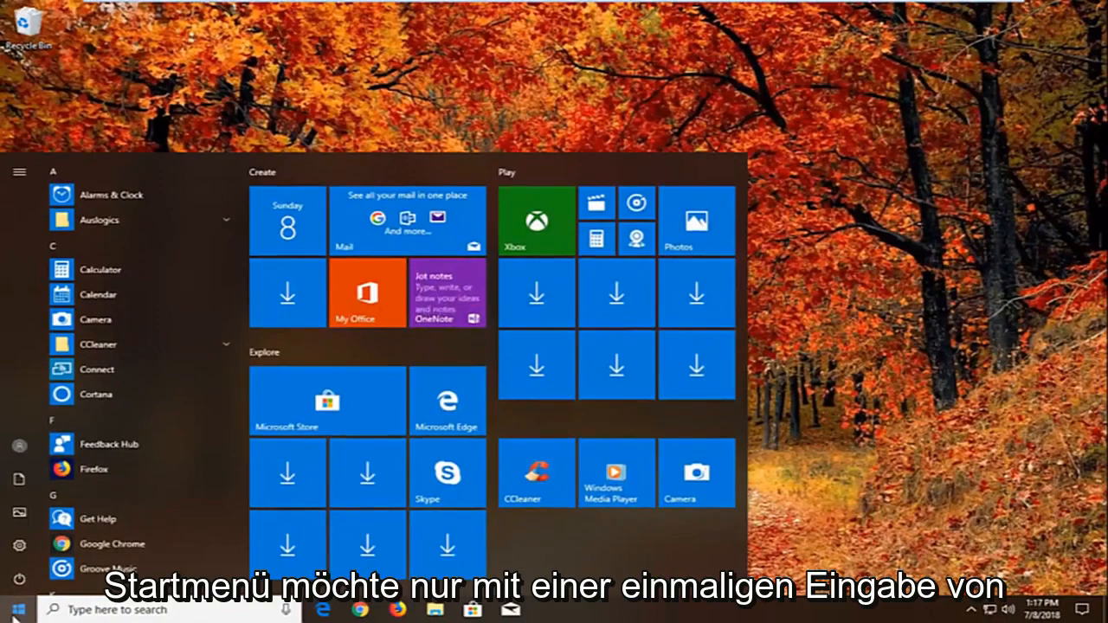
{"action": "type", "text": "windows update settings"}
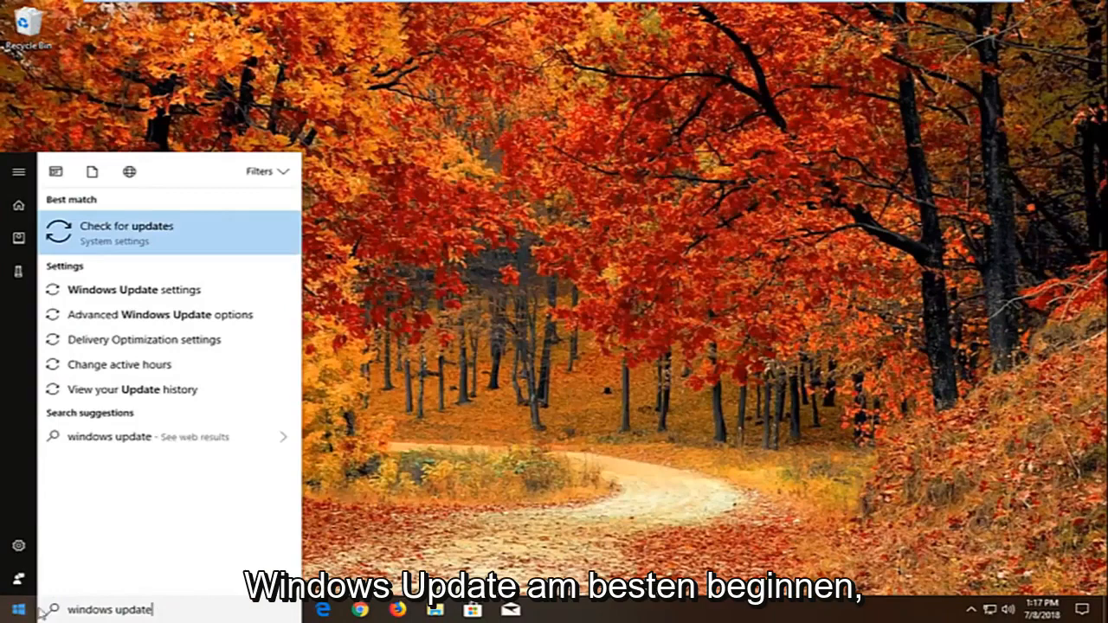
{"action": "mouse_move", "coordinate": [208, 290]}
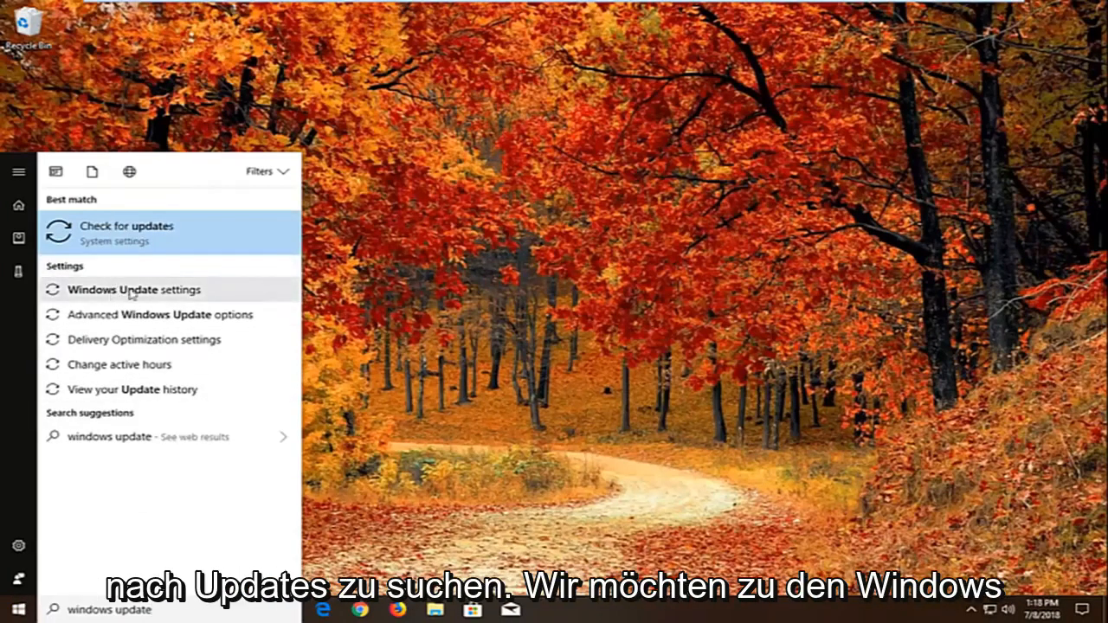
{"action": "left_click", "coordinate": [134, 290]}
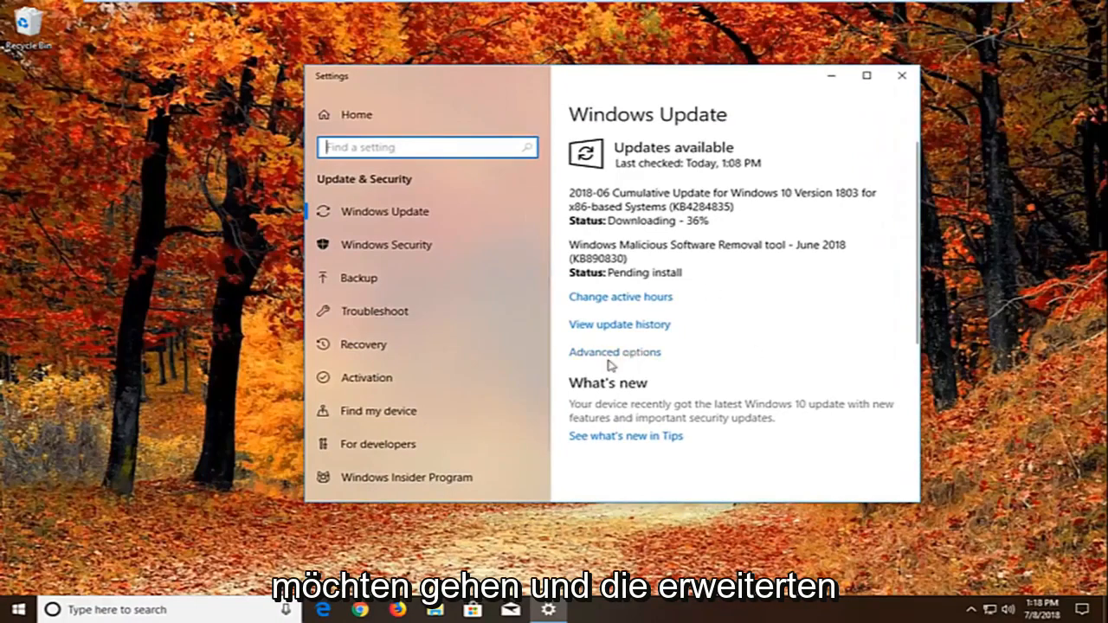
Turn off 'Allow downloads from other PCs' in Advanced options > Delivery Optimization.
{"action": "left_click", "coordinate": [614, 352]}
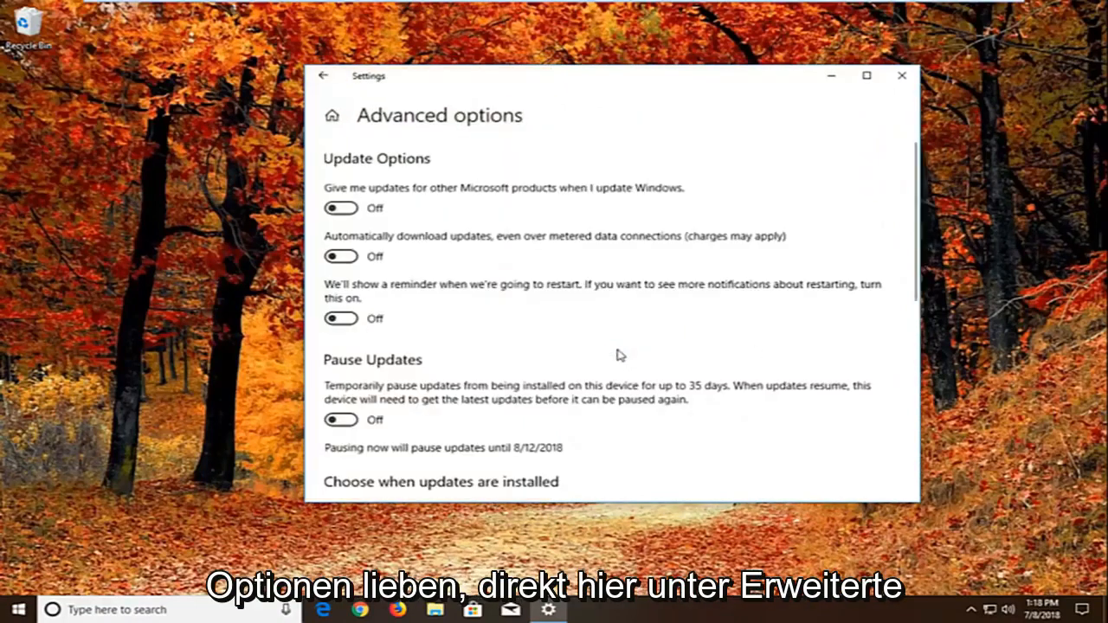
{"action": "mouse_move", "coordinate": [624, 347]}
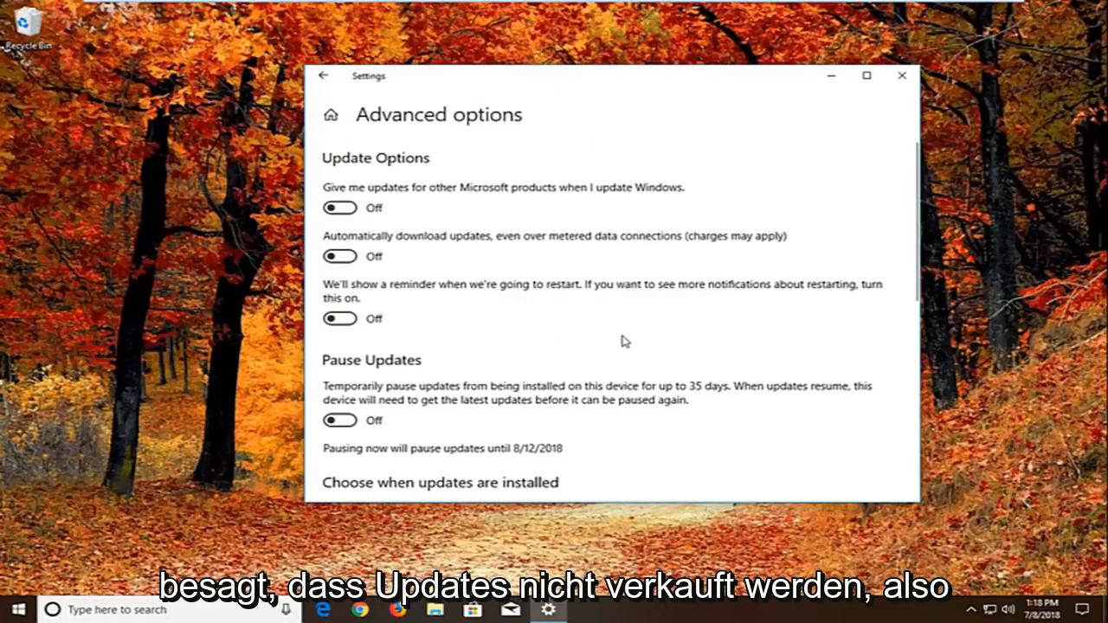
{"action": "scroll", "scroll_direction": "down", "scroll_amount": 3}
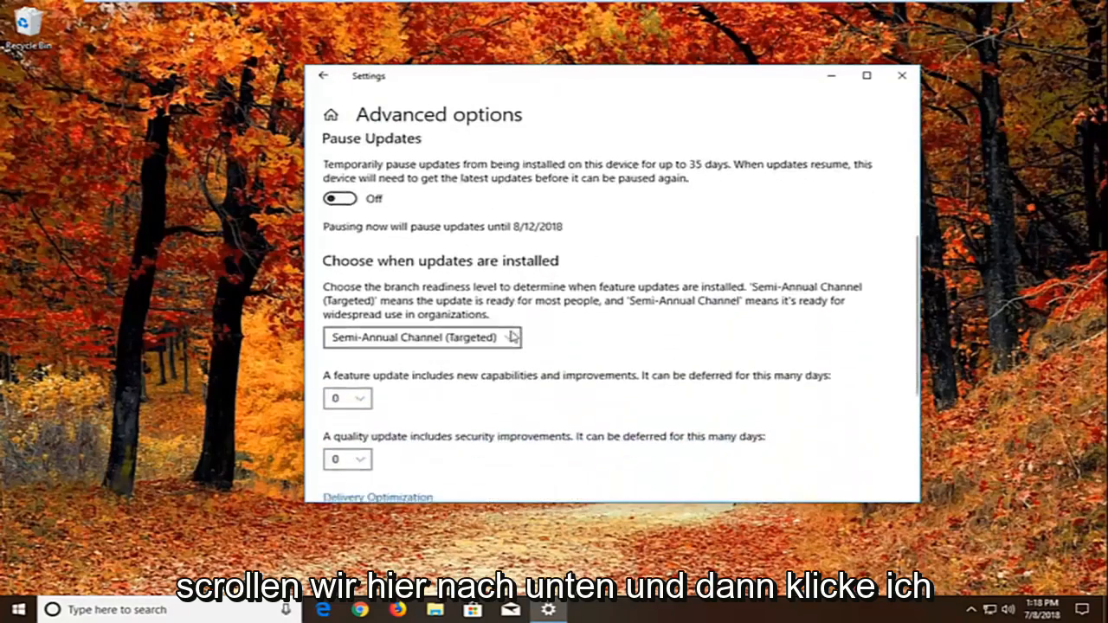
{"action": "scroll", "scroll_direction": "down", "scroll_amount": 3}
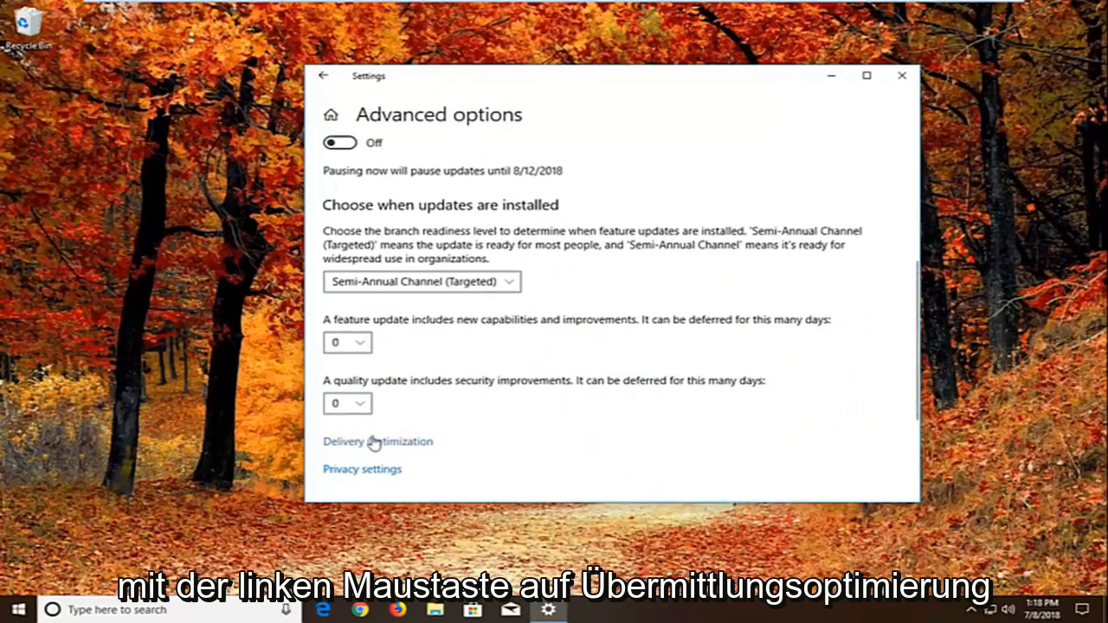
{"action": "left_click", "coordinate": [377, 442]}
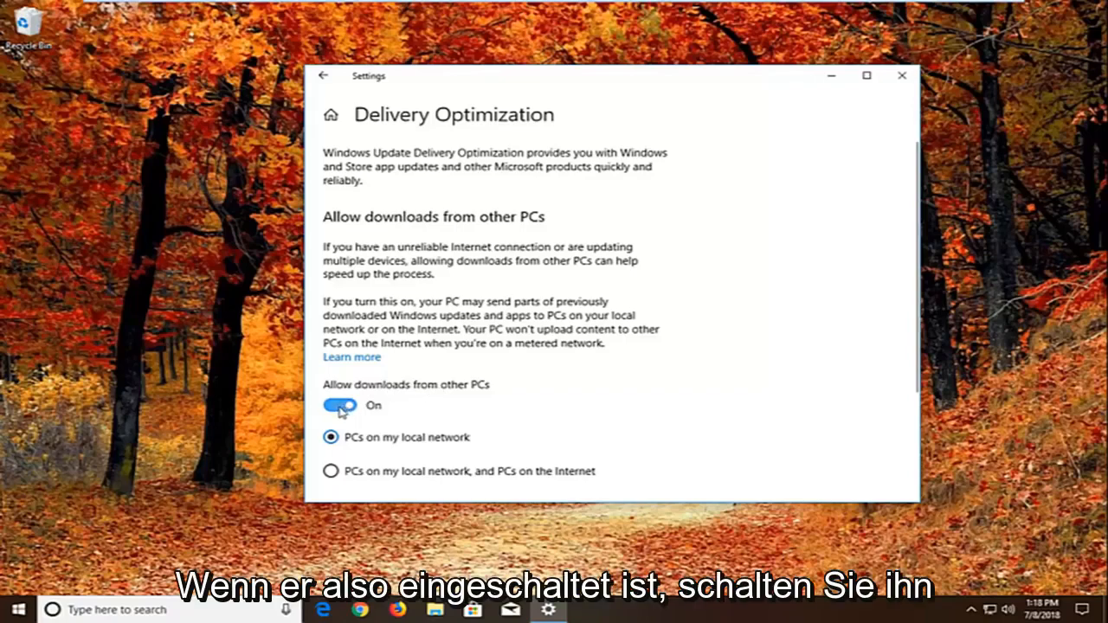
{"action": "left_click", "coordinate": [340, 406]}
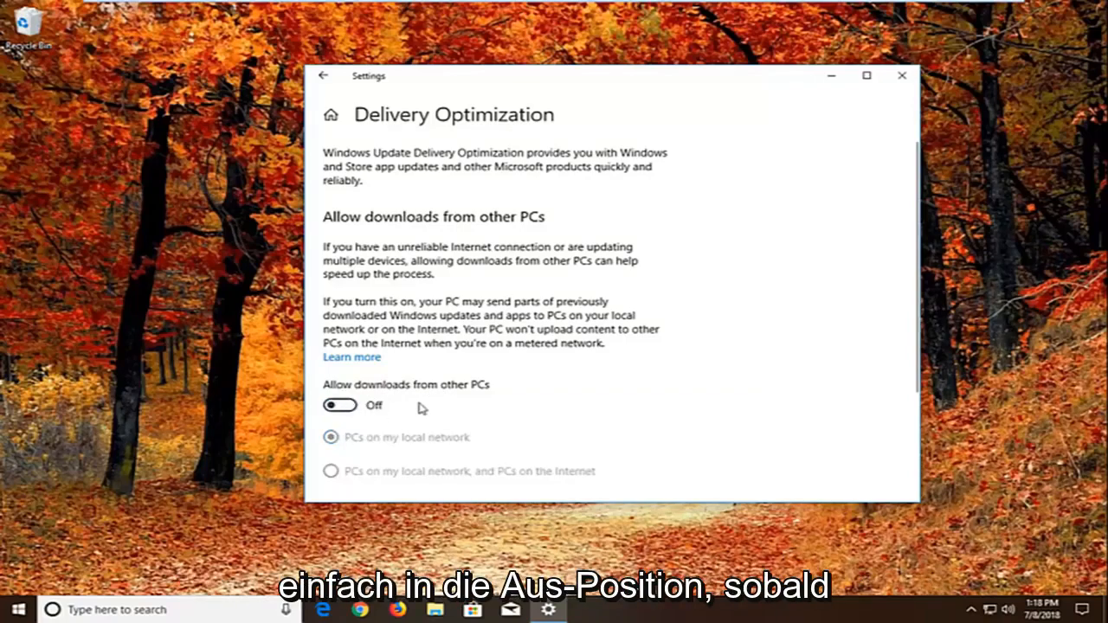
{"action": "mouse_move", "coordinate": [901, 78]}
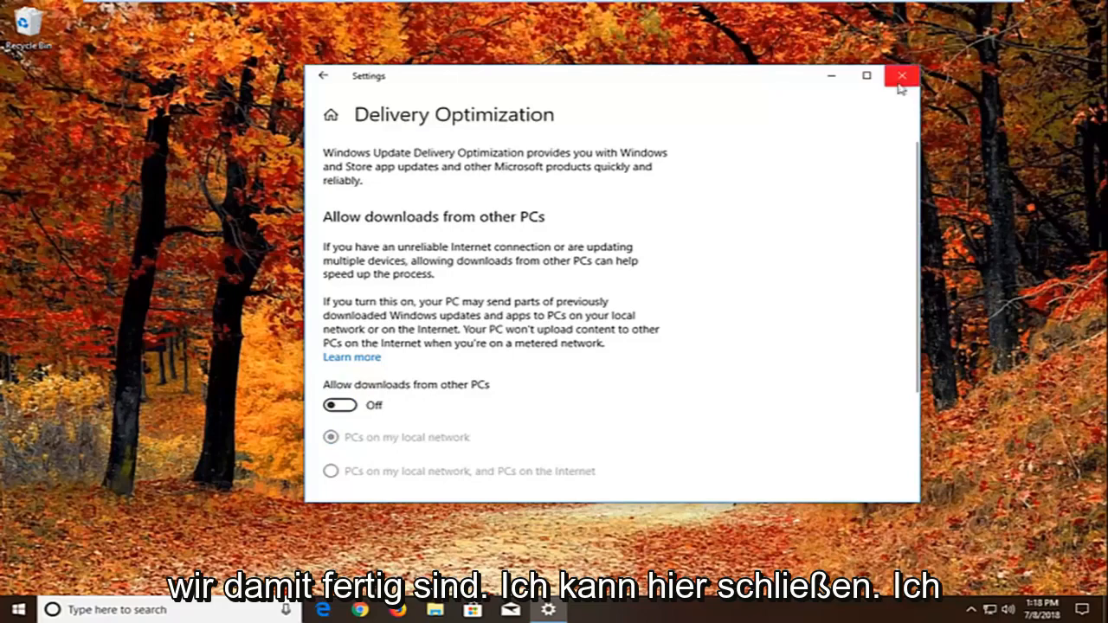
Close Settings and search the Start menu for the Troubleshoot settings.
{"action": "left_click", "coordinate": [900, 76]}
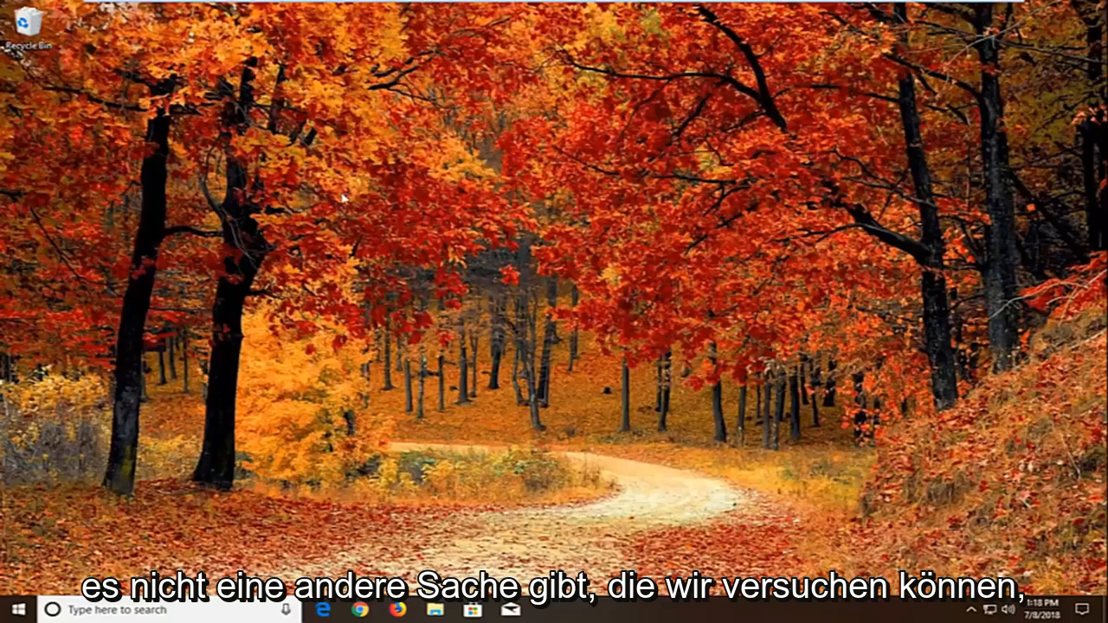
{"action": "left_click", "coordinate": [13, 613]}
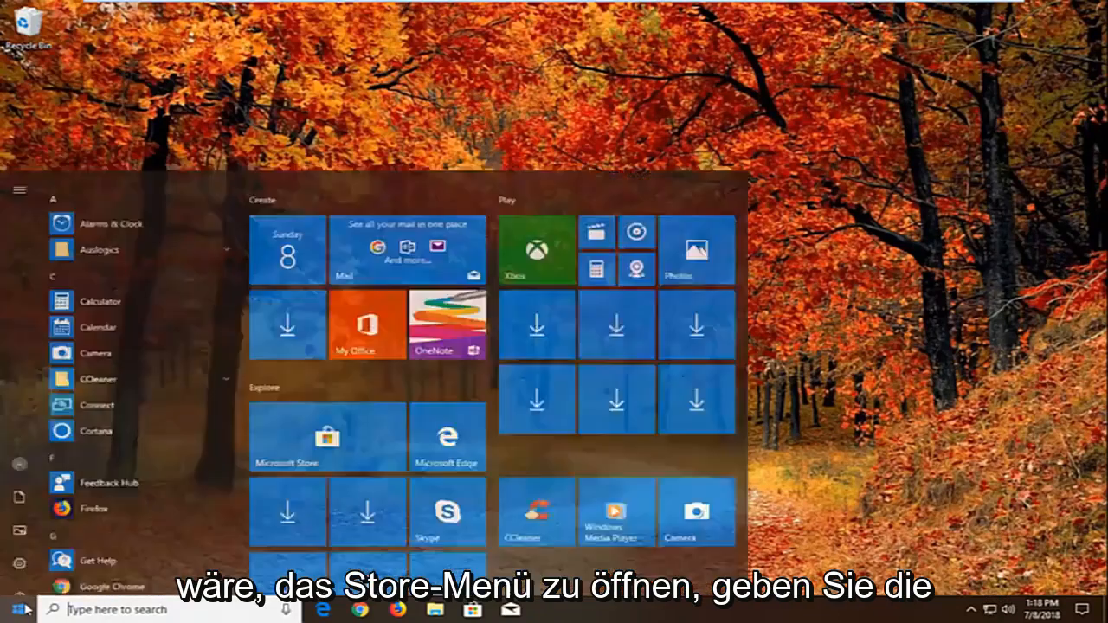
{"action": "type", "text": "teroubleshoot"}
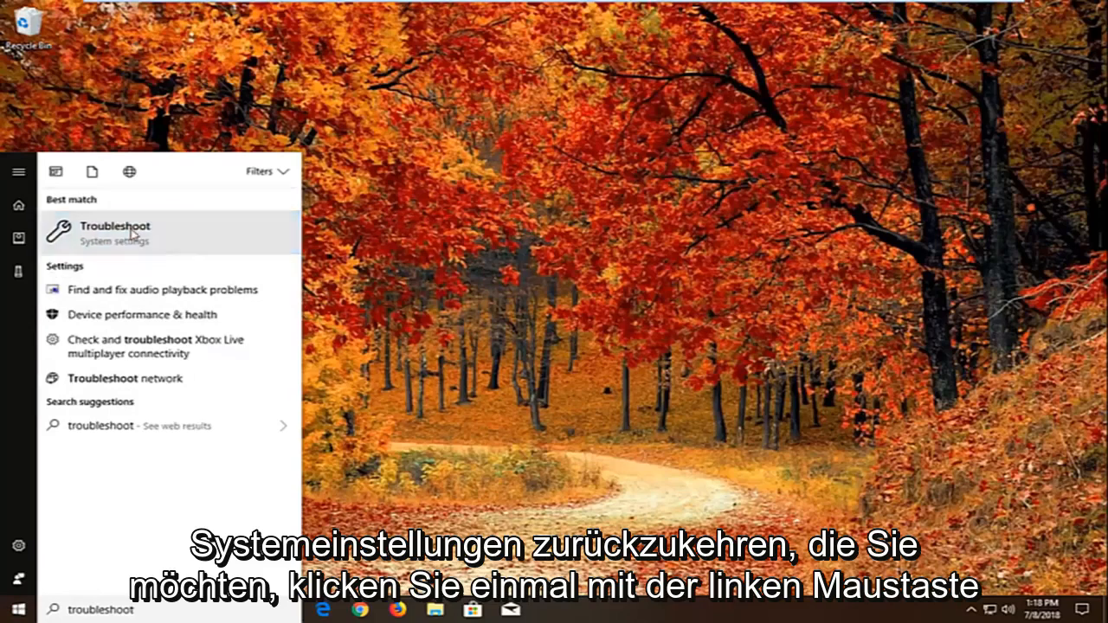
Open Troubleshoot settings and expand the Windows Store Apps troubleshooter entry.
{"action": "left_click", "coordinate": [115, 232]}
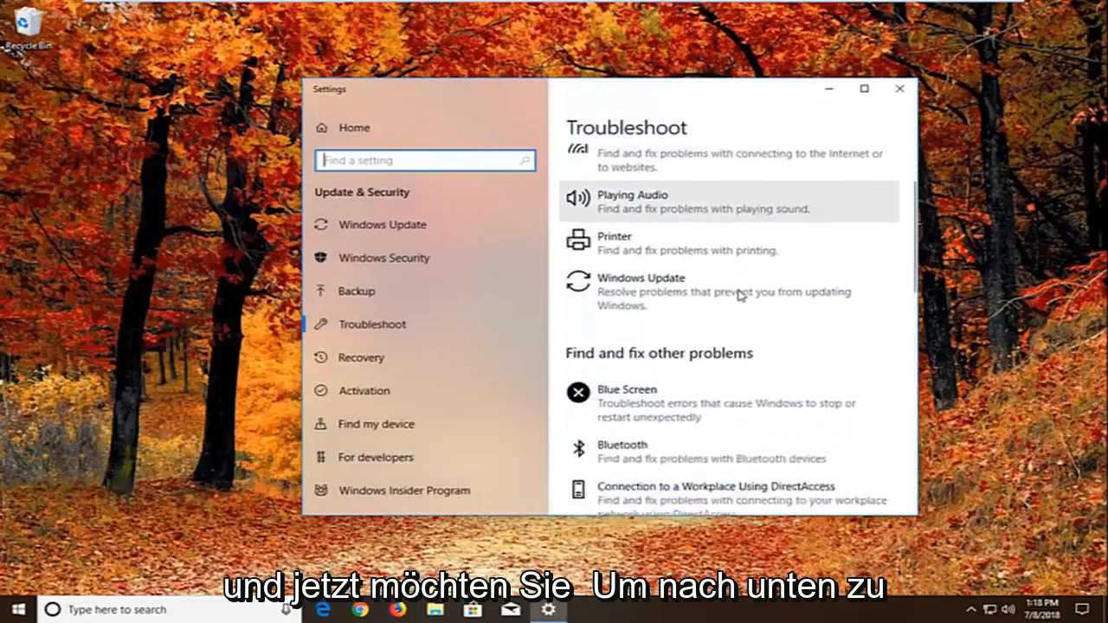
{"action": "scroll", "scroll_direction": "down", "scroll_amount": 3}
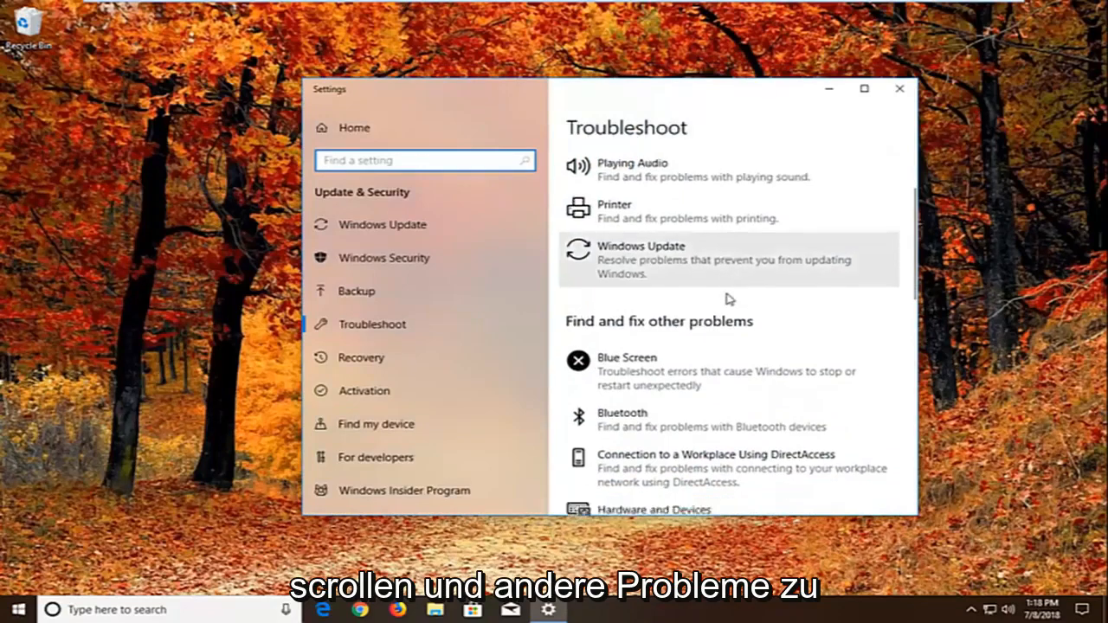
{"action": "scroll", "scroll_direction": "down", "scroll_amount": 3}
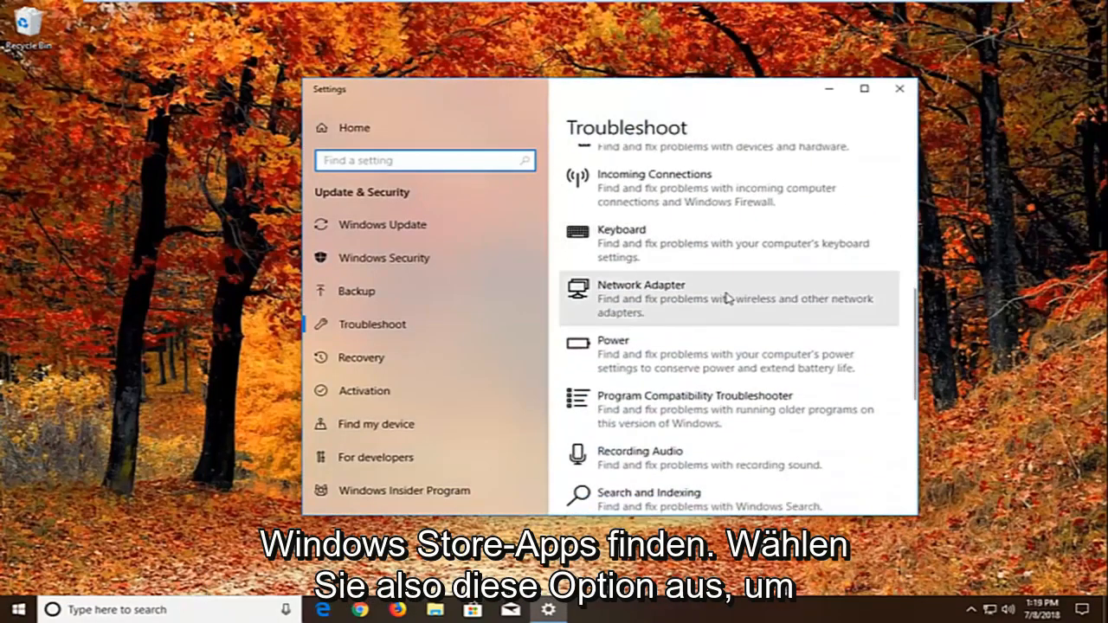
{"action": "scroll", "scroll_direction": "down", "scroll_amount": 3}
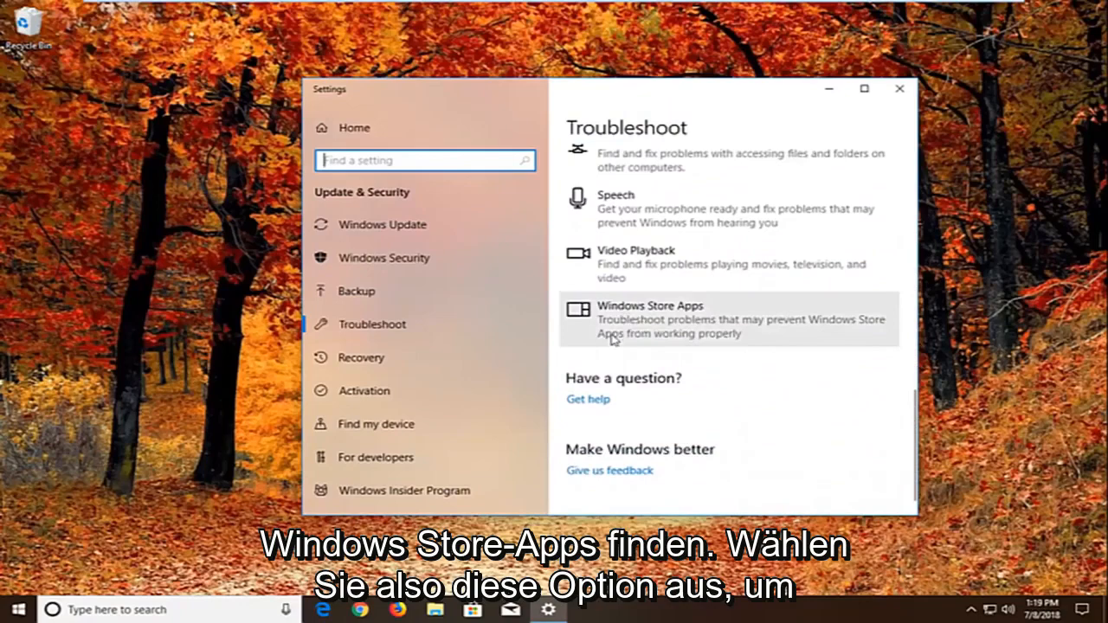
{"action": "left_click", "coordinate": [727, 319]}
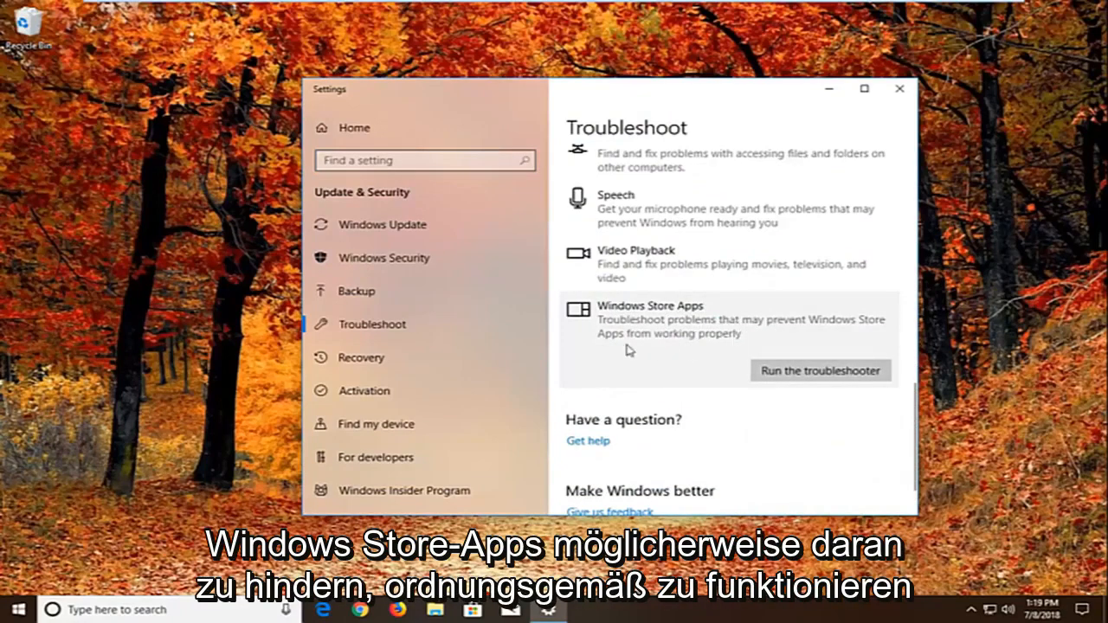
{"action": "mouse_move", "coordinate": [783, 378]}
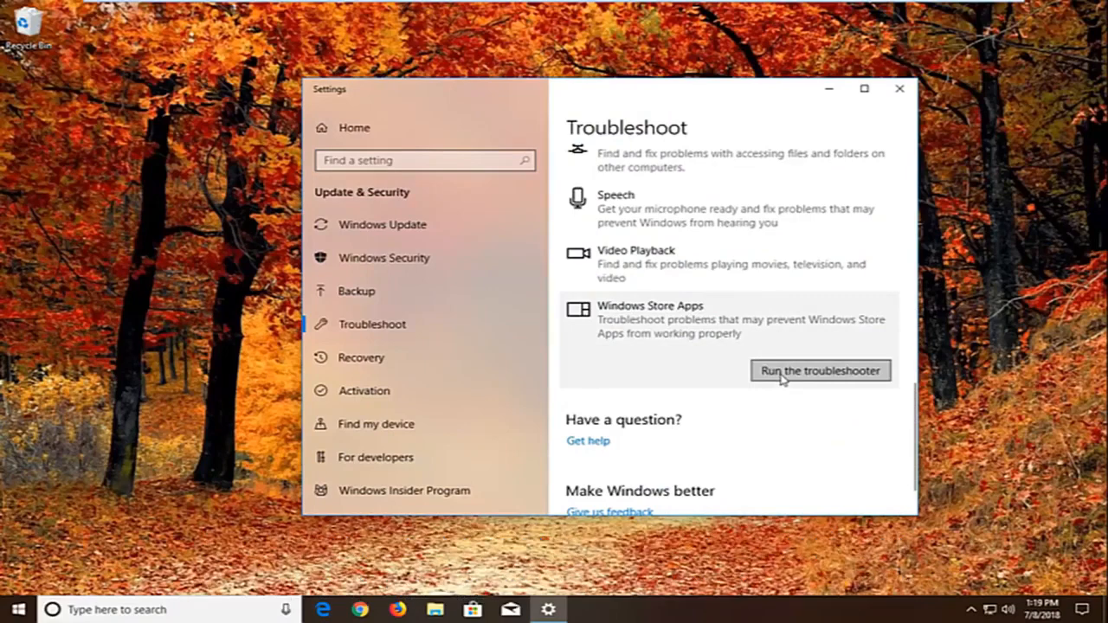
Run the Windows Store Apps troubleshooter, skipping the Microsoft account and app-reset suggestions.
{"action": "left_click", "coordinate": [821, 370]}
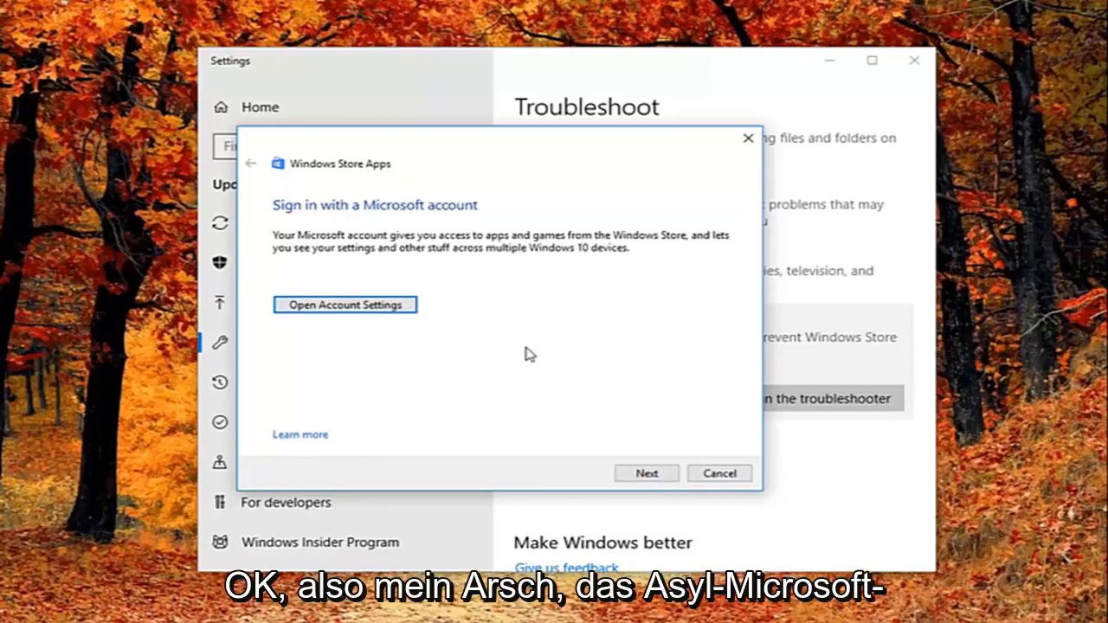
{"action": "mouse_move", "coordinate": [508, 391]}
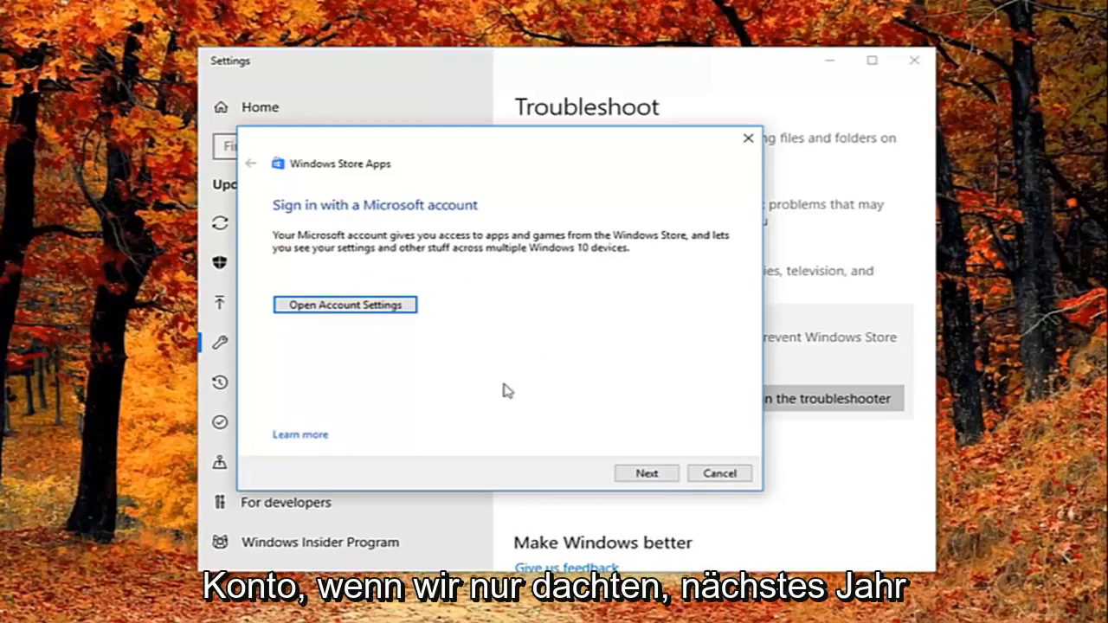
{"action": "left_click", "coordinate": [646, 474]}
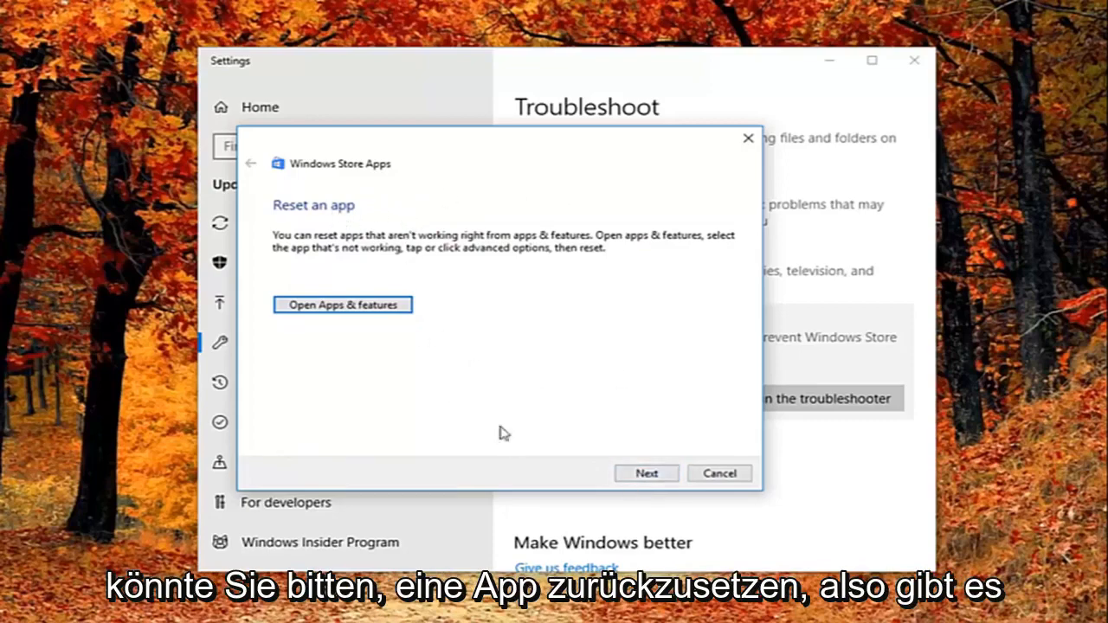
{"action": "mouse_move", "coordinate": [398, 270]}
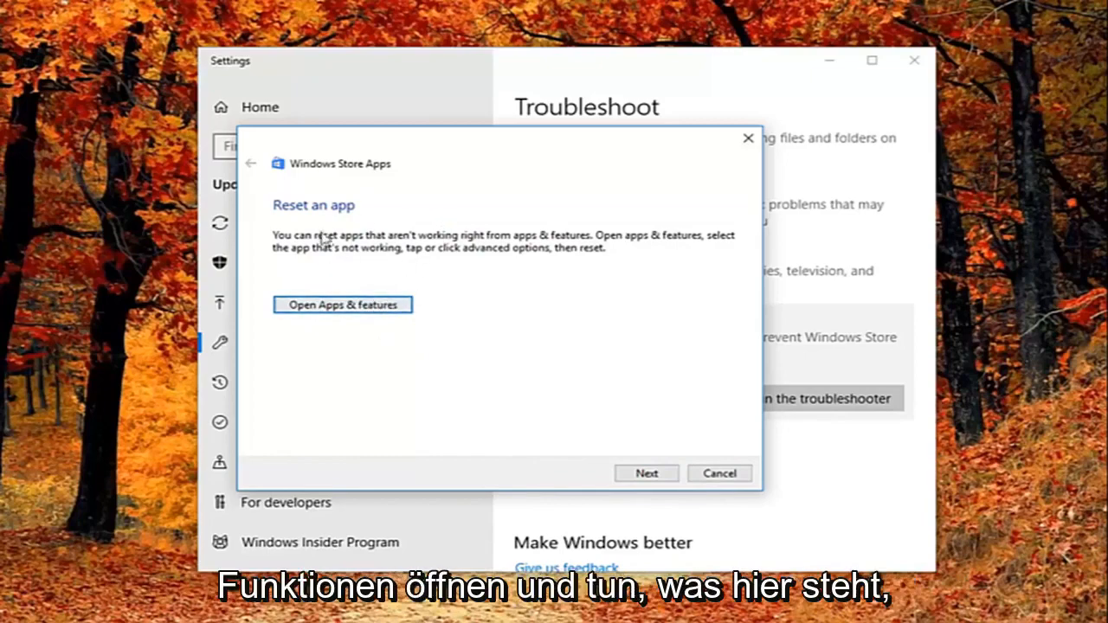
{"action": "left_click", "coordinate": [646, 473]}
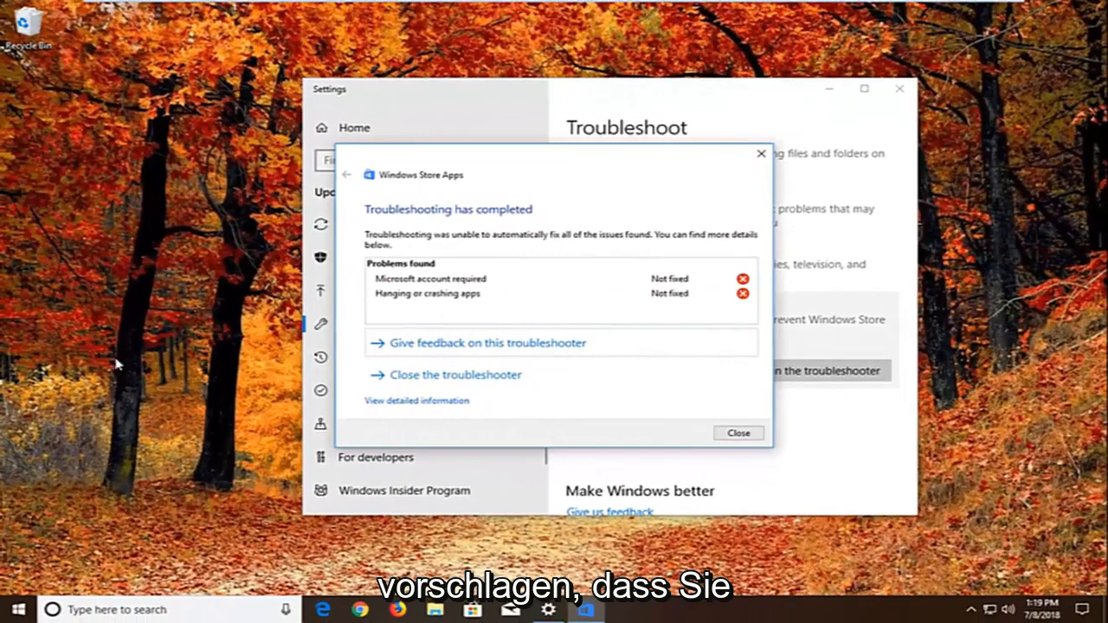
{"action": "mouse_move", "coordinate": [433, 301]}
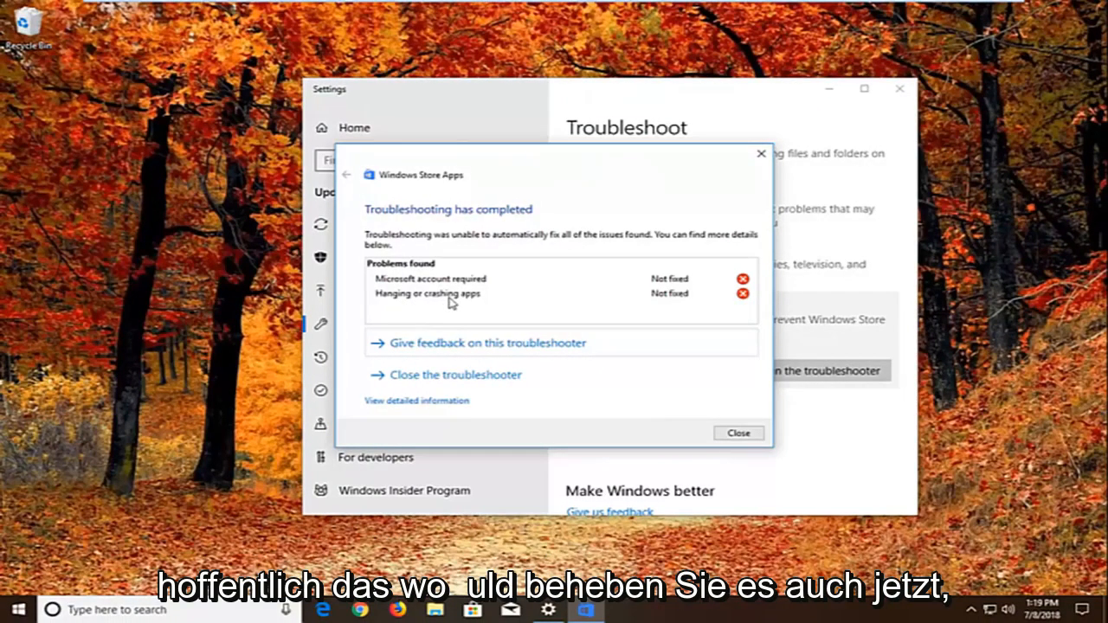
{"action": "mouse_move", "coordinate": [751, 194]}
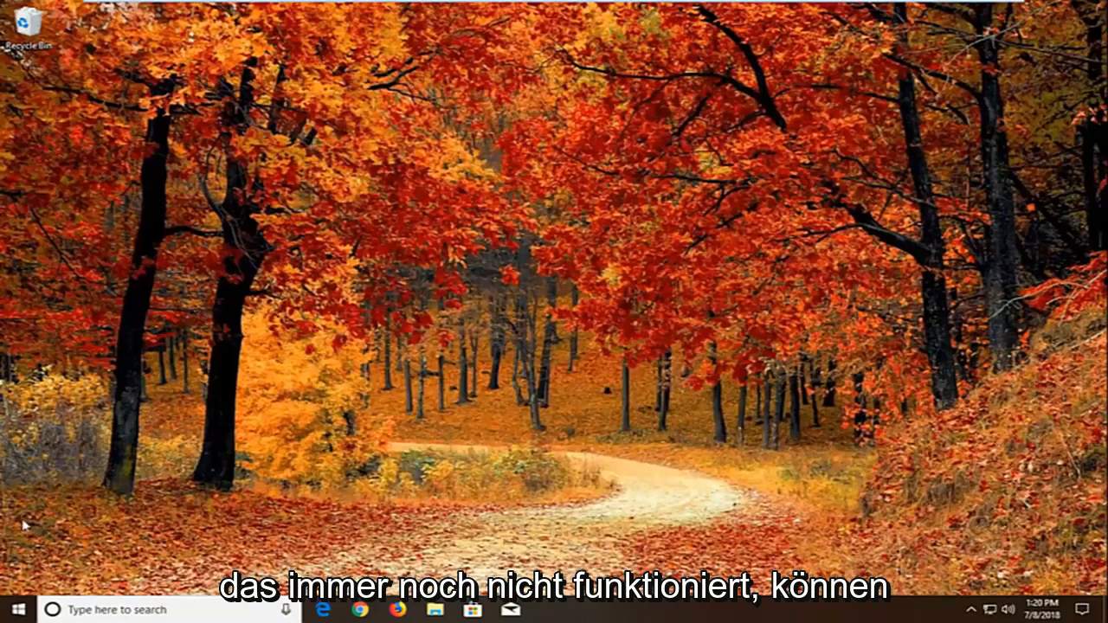
Search the Start menu for 'component services'.
{"action": "left_click", "coordinate": [12, 610]}
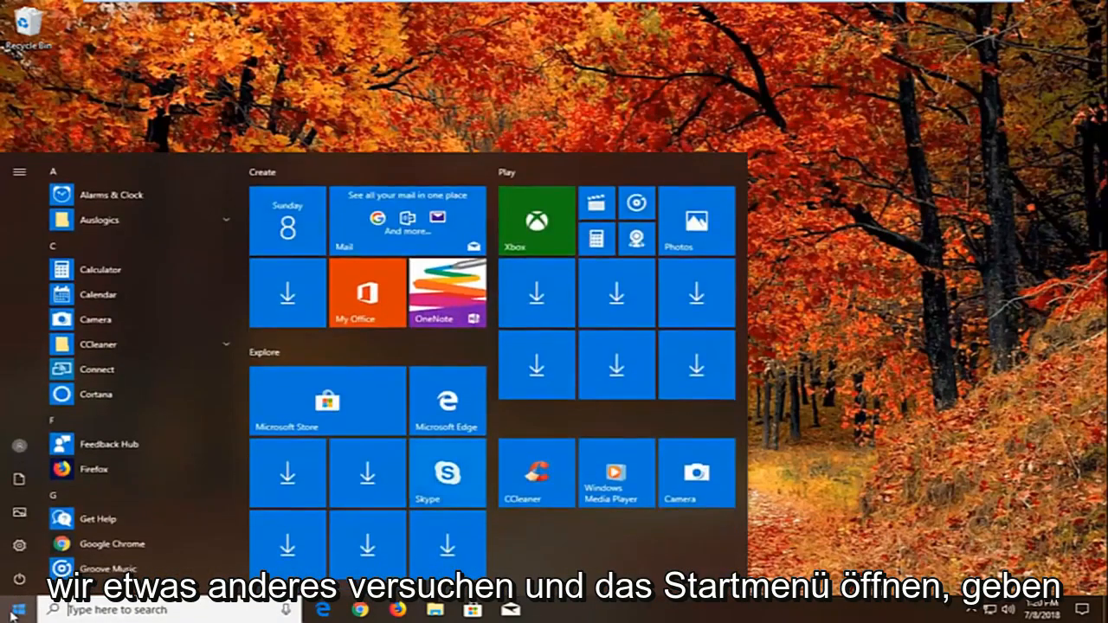
{"action": "type", "text": "co"}
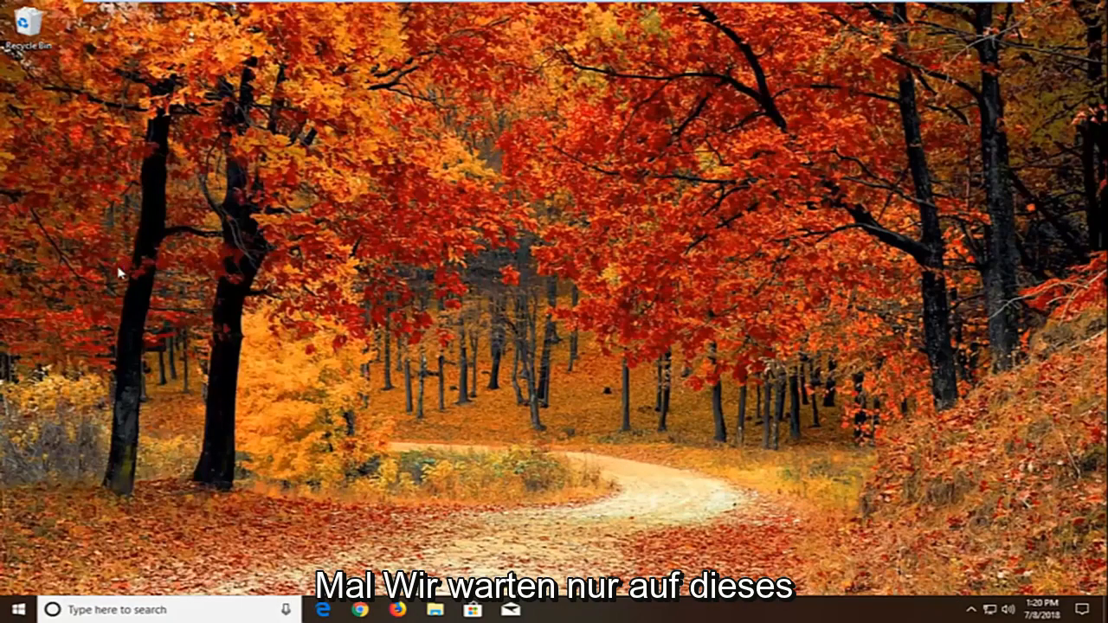
{"action": "mouse_move", "coordinate": [137, 272]}
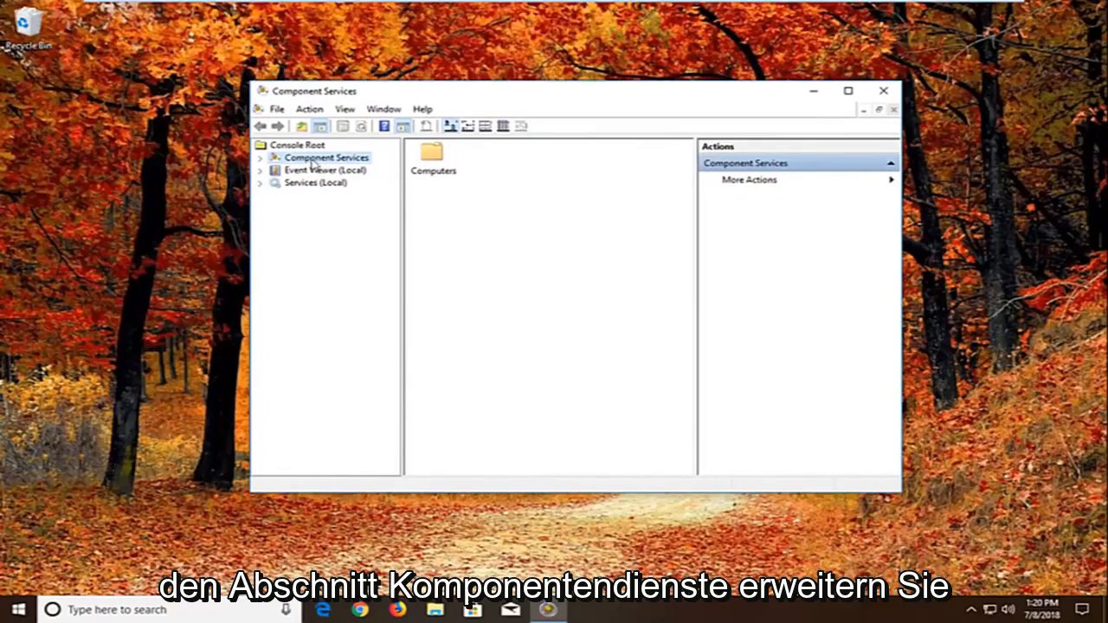
Expand Computers and open My Computer's Properties dialog.
{"action": "left_click", "coordinate": [263, 157]}
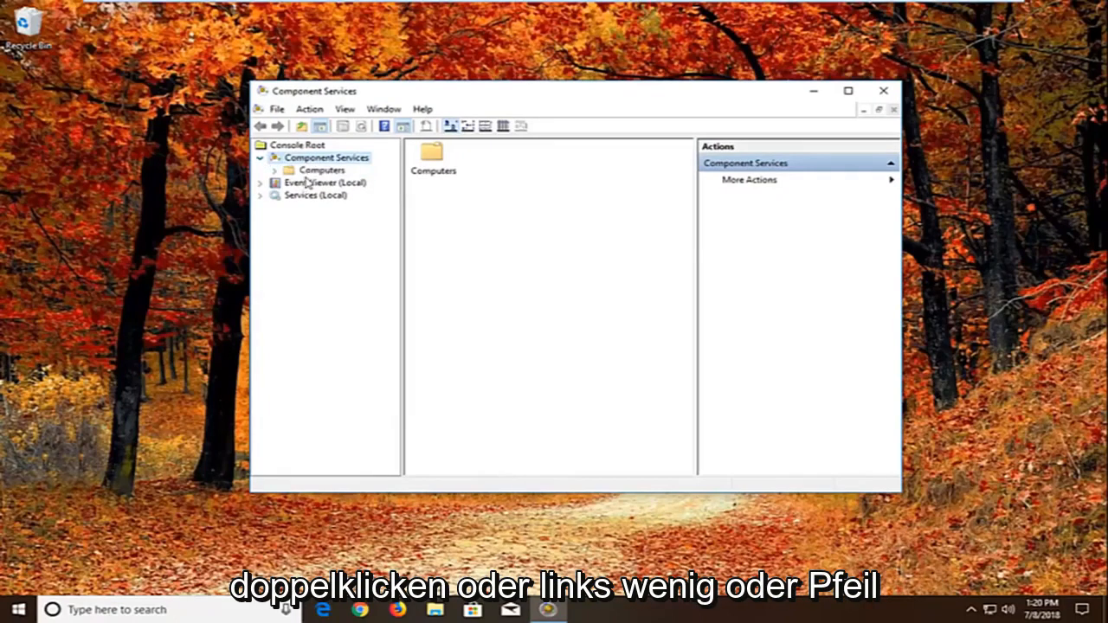
{"action": "mouse_move", "coordinate": [321, 197]}
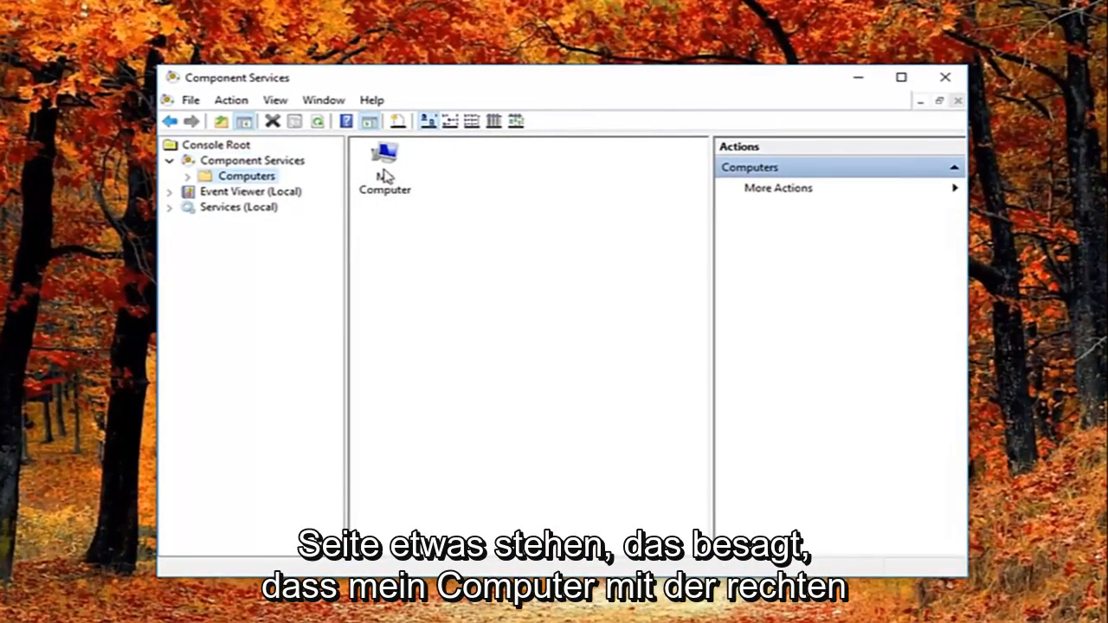
{"action": "right_click", "coordinate": [383, 161]}
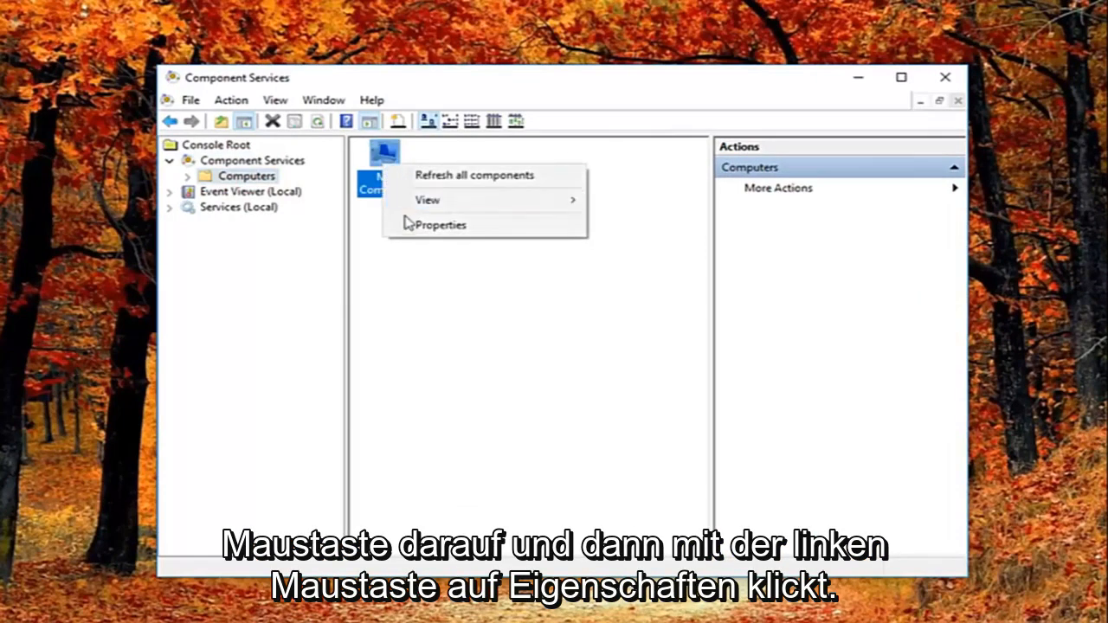
{"action": "left_click", "coordinate": [441, 224]}
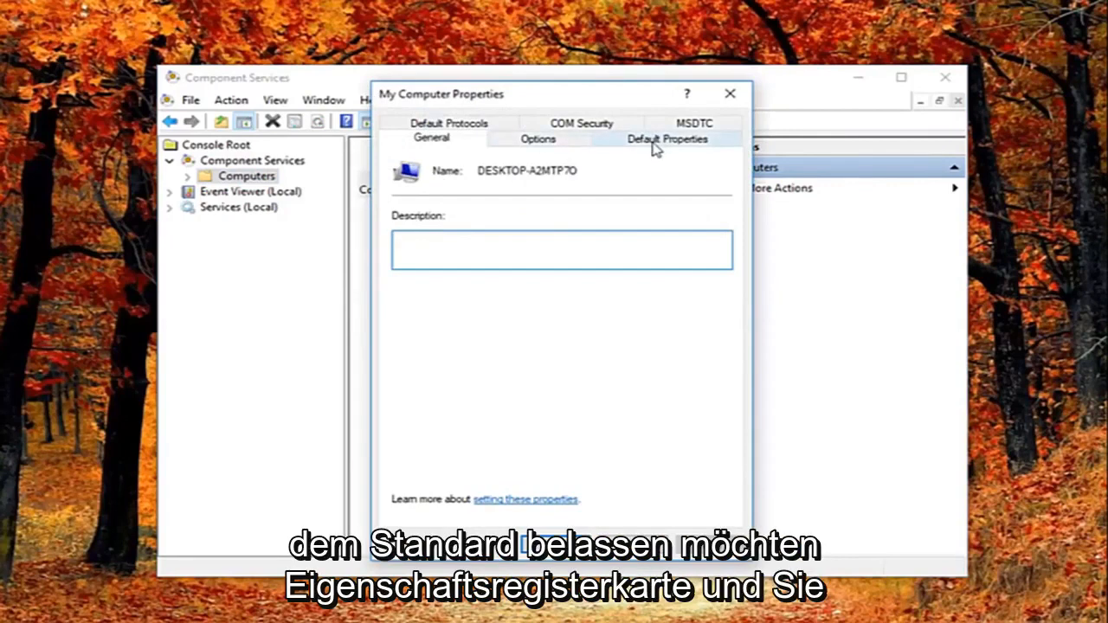
Uncheck 'Enable Distributed COM on this computer' on the Default Properties tab.
{"action": "left_click", "coordinate": [668, 139]}
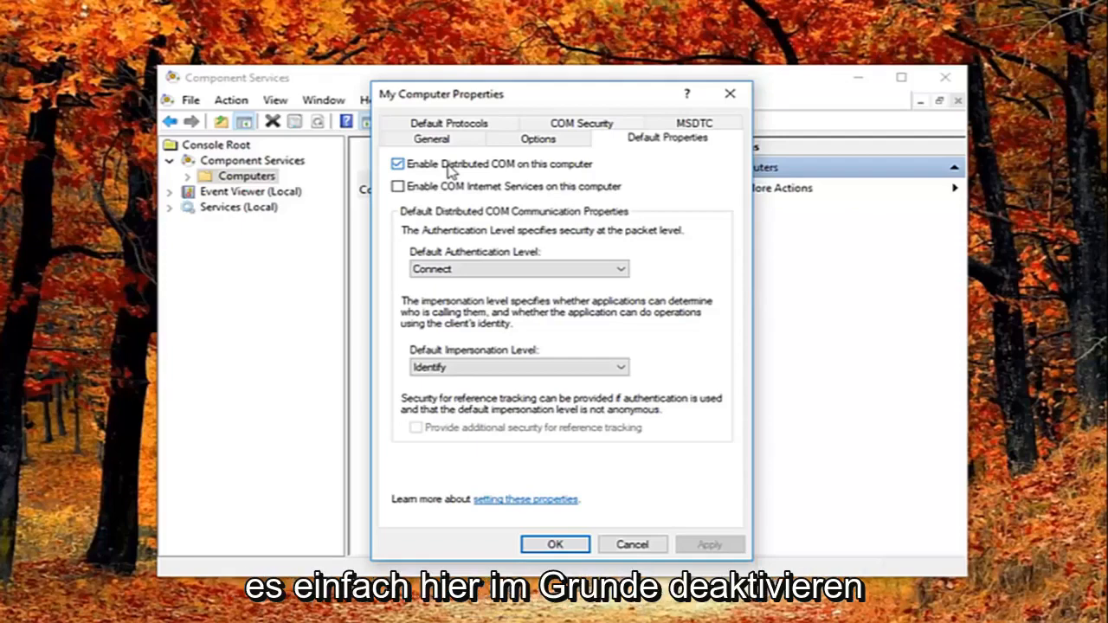
{"action": "left_click", "coordinate": [396, 164]}
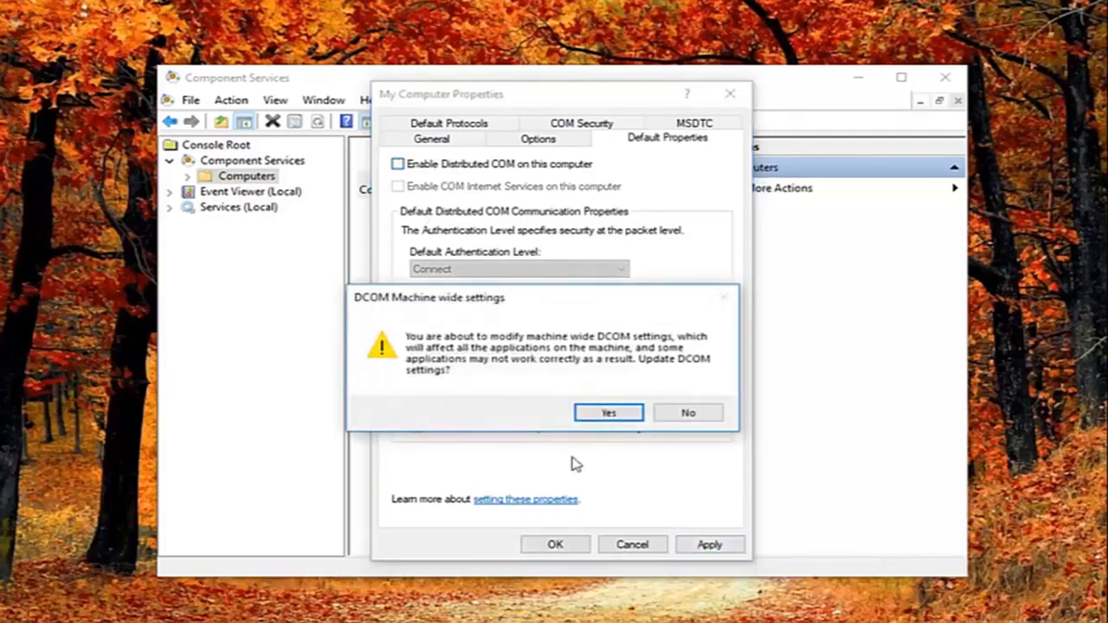
{"action": "mouse_move", "coordinate": [448, 346]}
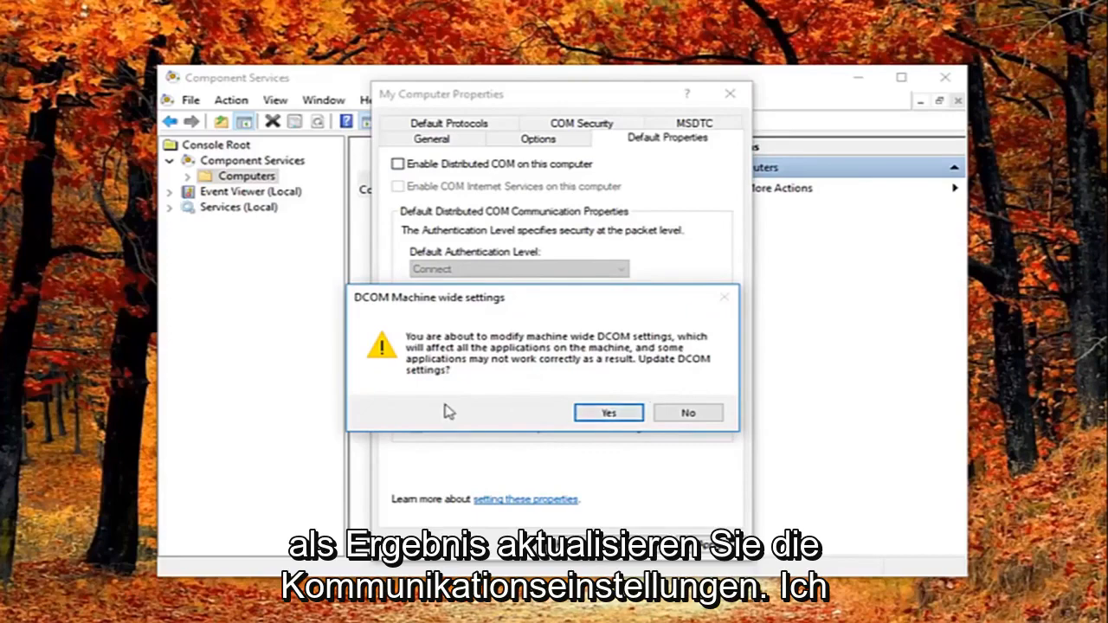
Accept the machine-wide DCOM warning and apply the Distributed COM disable change.
{"action": "left_click", "coordinate": [608, 412]}
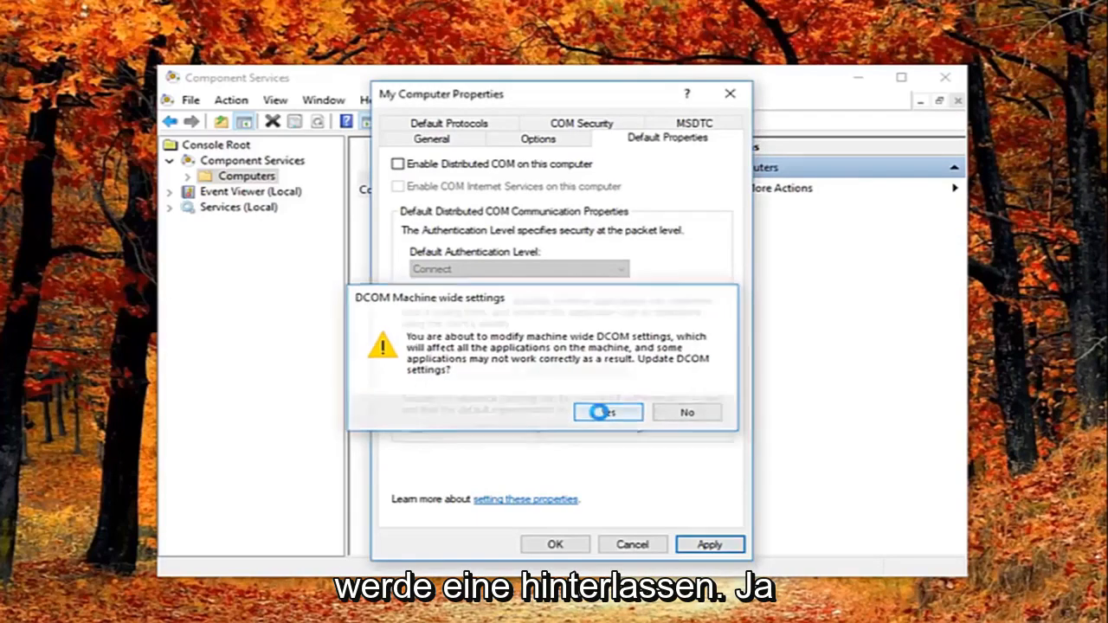
{"action": "left_click", "coordinate": [607, 412]}
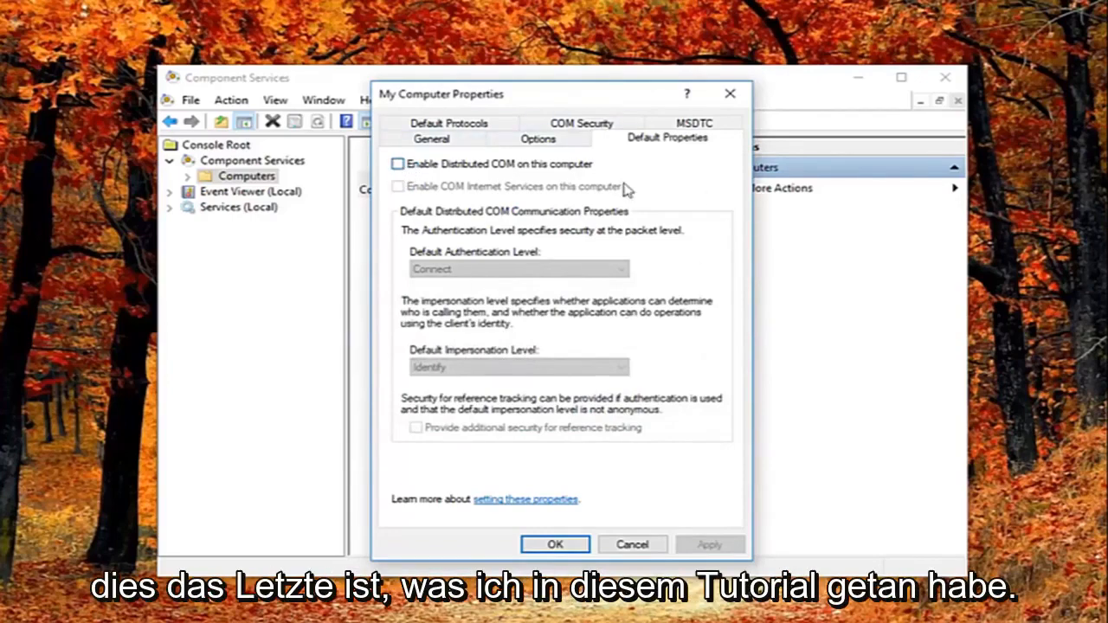
Close My Computer Properties with OK and exit Component Services to the desktop.
{"action": "left_click", "coordinate": [554, 543]}
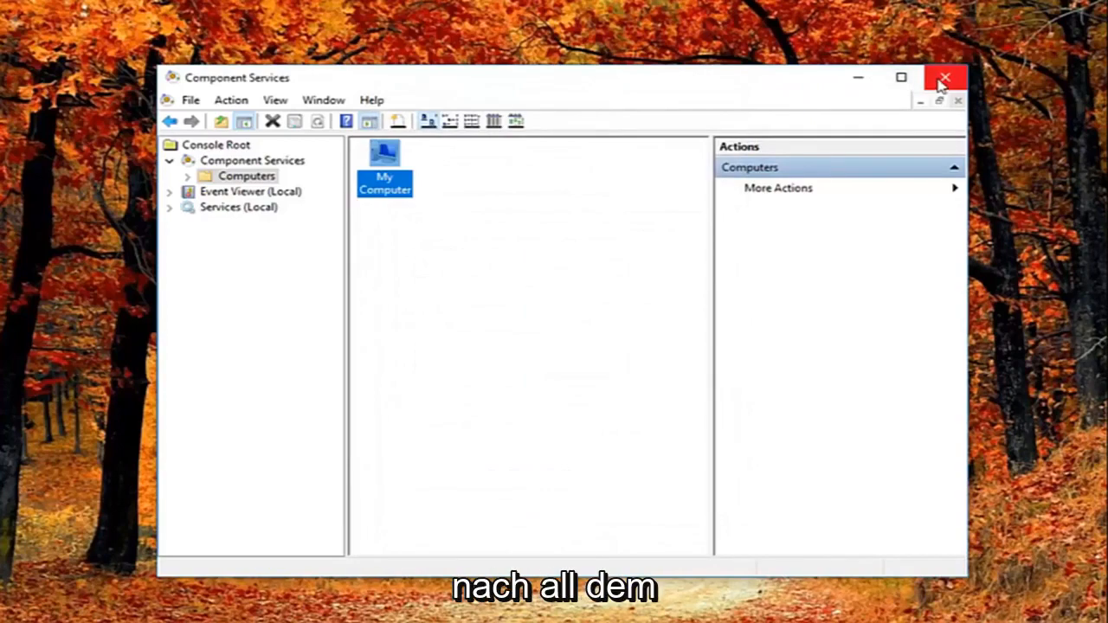
{"action": "mouse_move", "coordinate": [943, 98]}
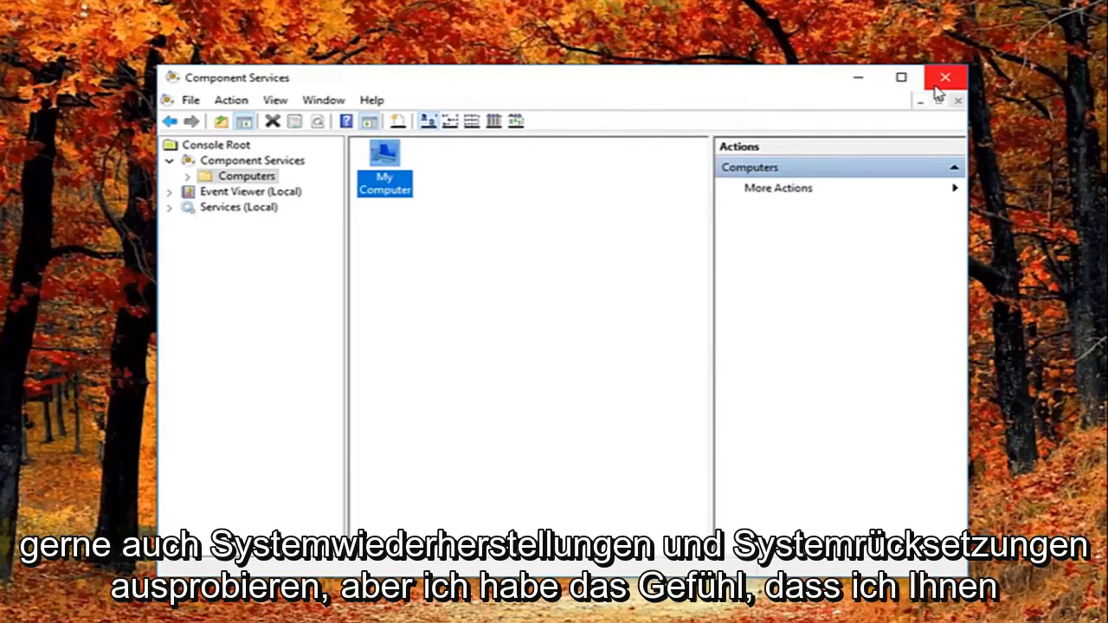
{"action": "left_click", "coordinate": [944, 76]}
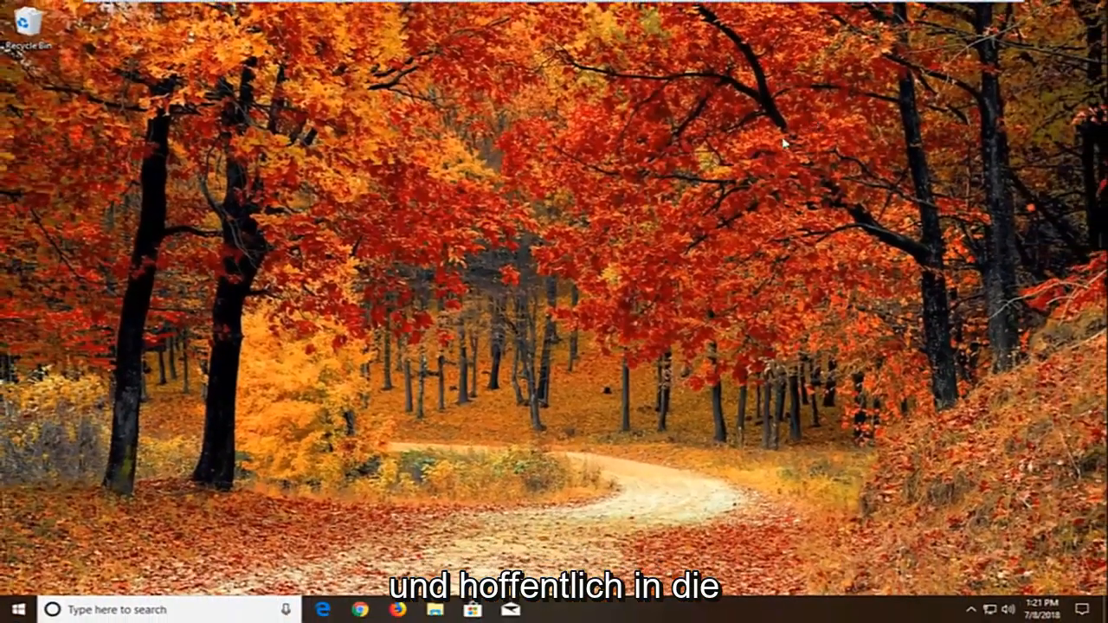